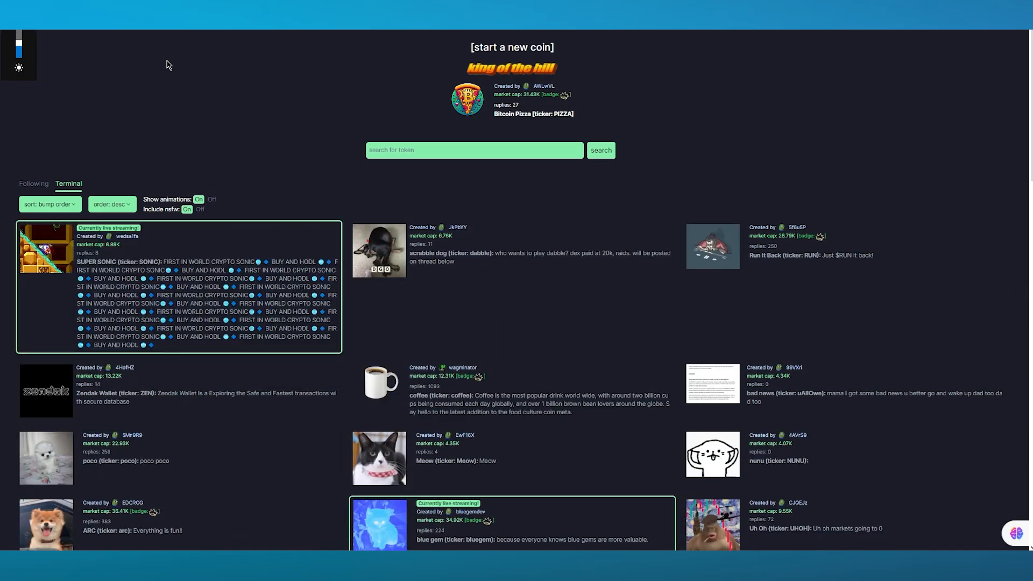
# Step: Browse the pump.fun page and choose MetaMask from the Connect your wallet dialog
pyautogui.scroll(-3)
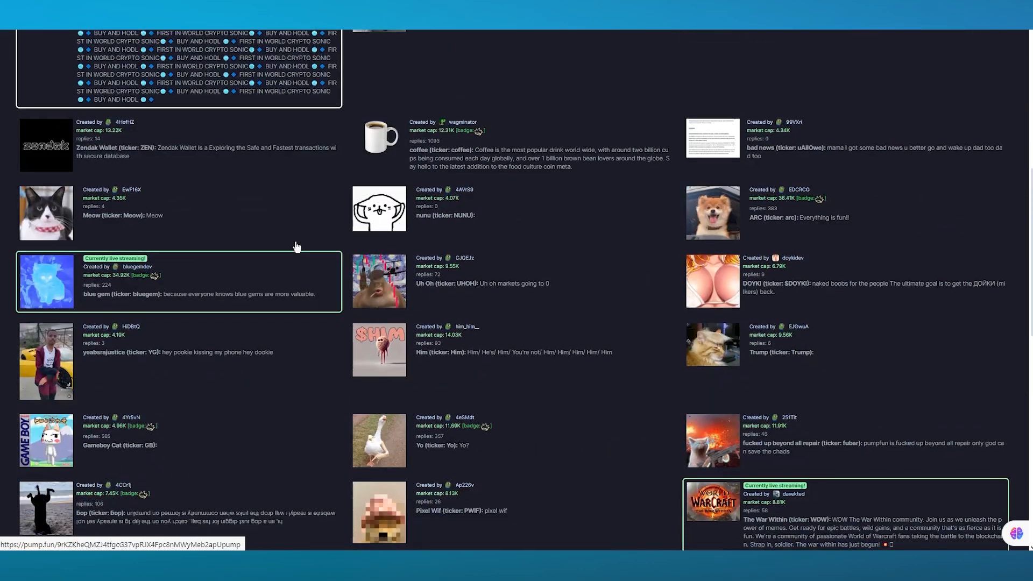
pyautogui.scroll(3)
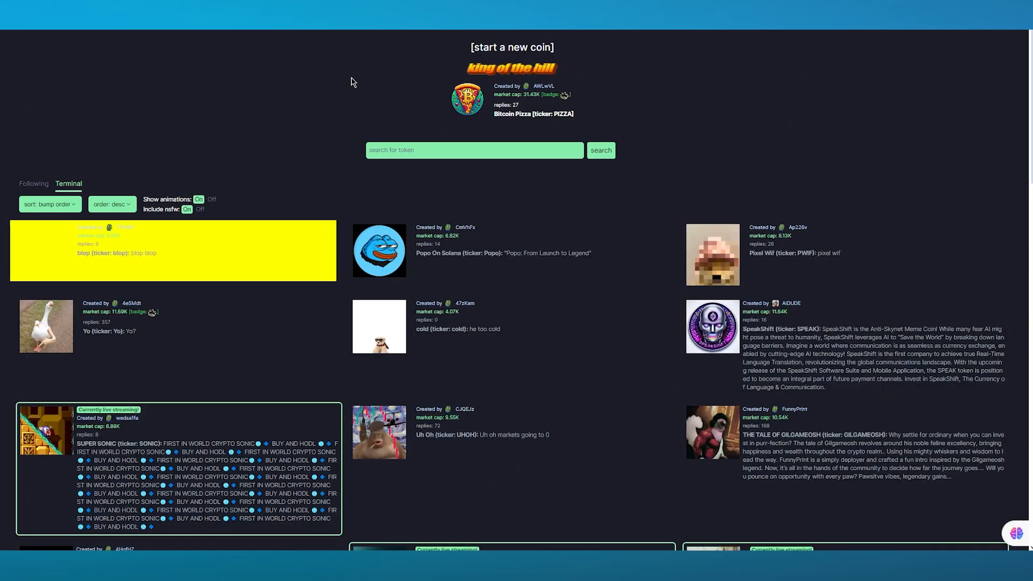
pyautogui.scroll(-3)
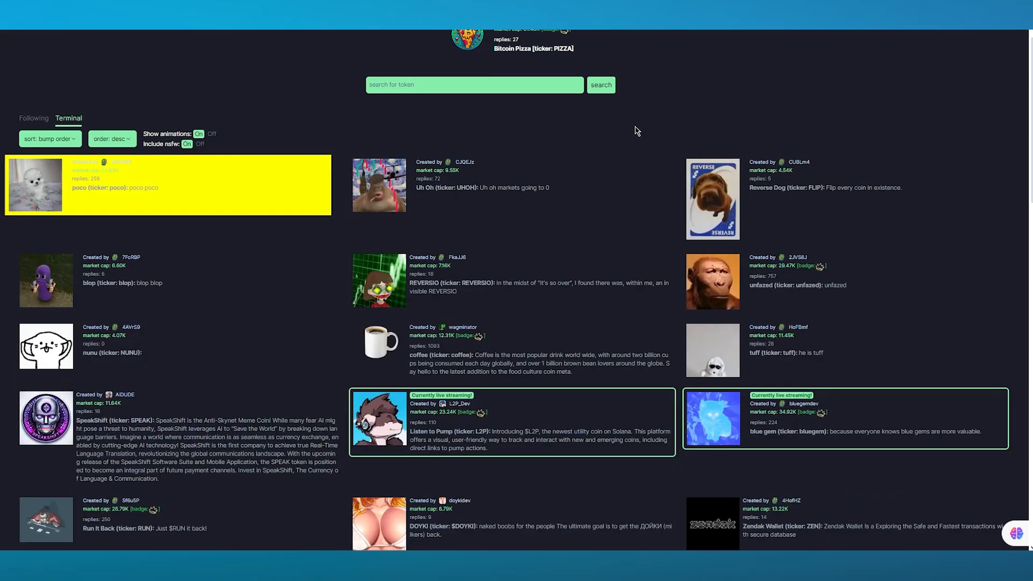
pyautogui.scroll(-3)
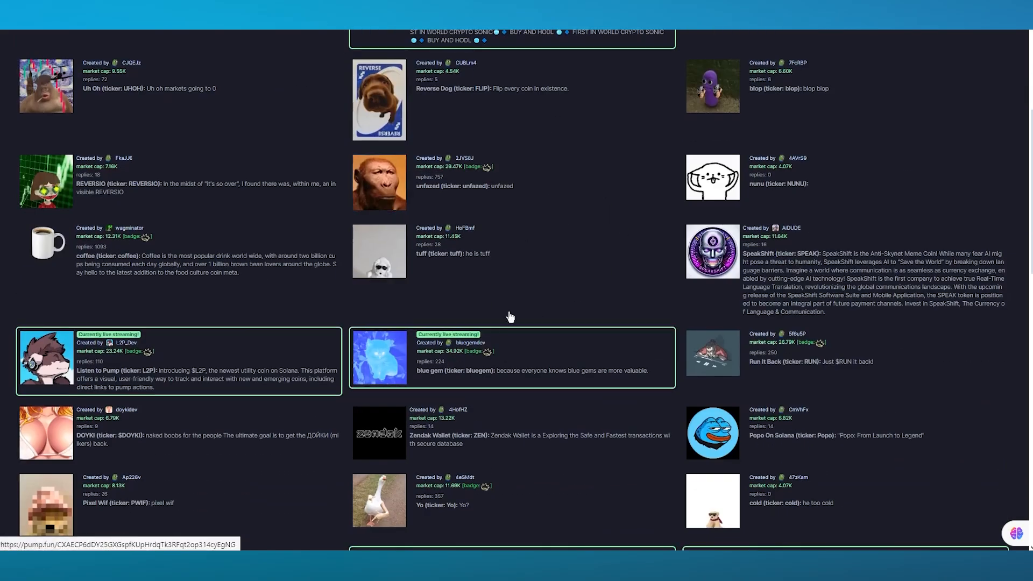
pyautogui.scroll(-3)
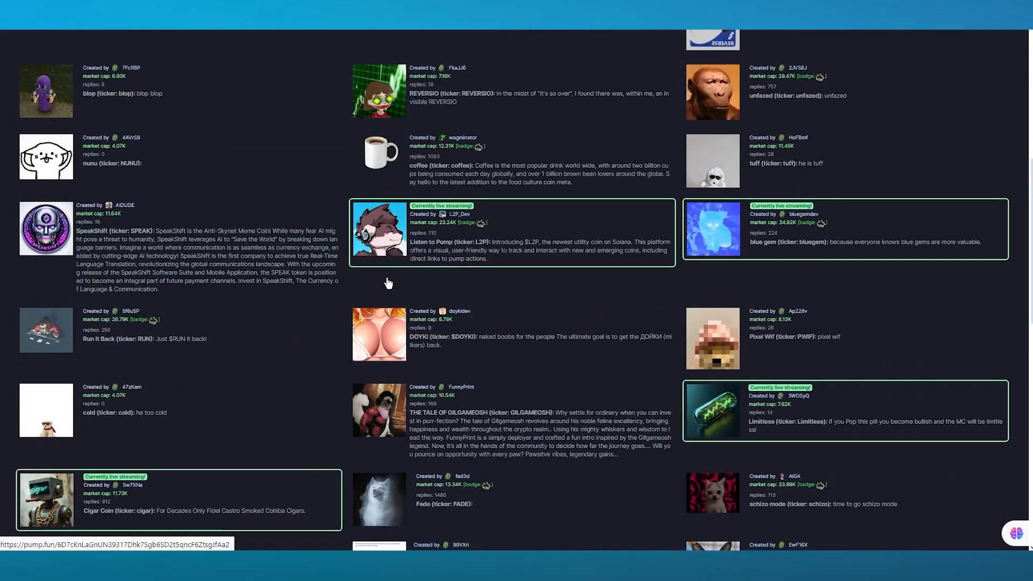
pyautogui.scroll(3)
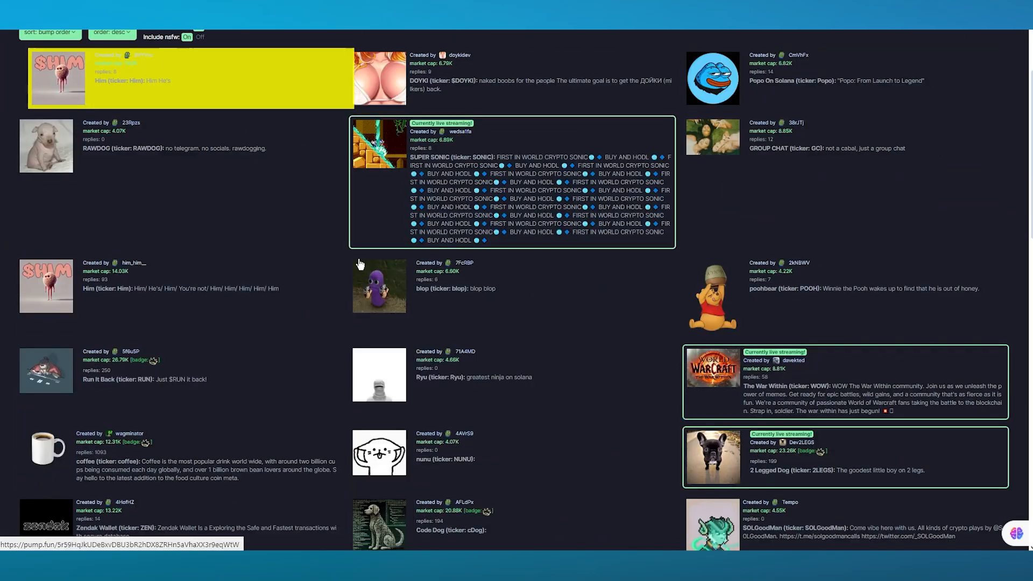
pyautogui.scroll(3)
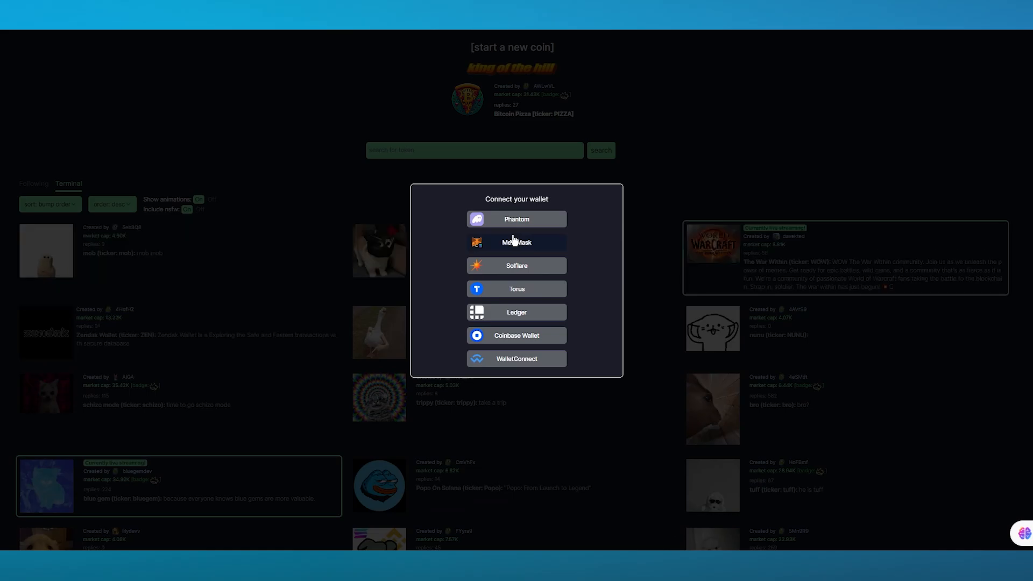
pyautogui.click(794, 111)
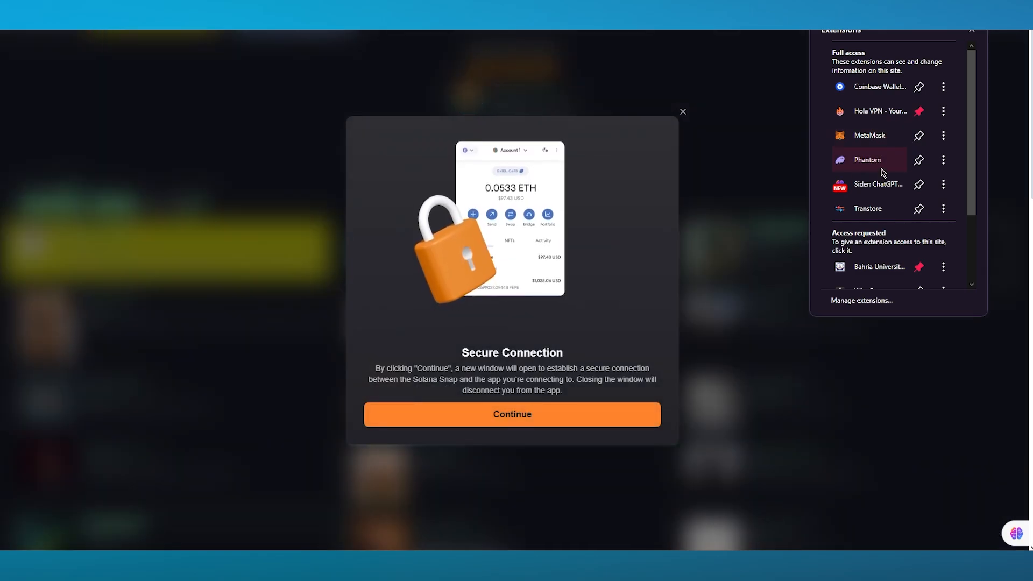
pyautogui.moveTo(897, 212)
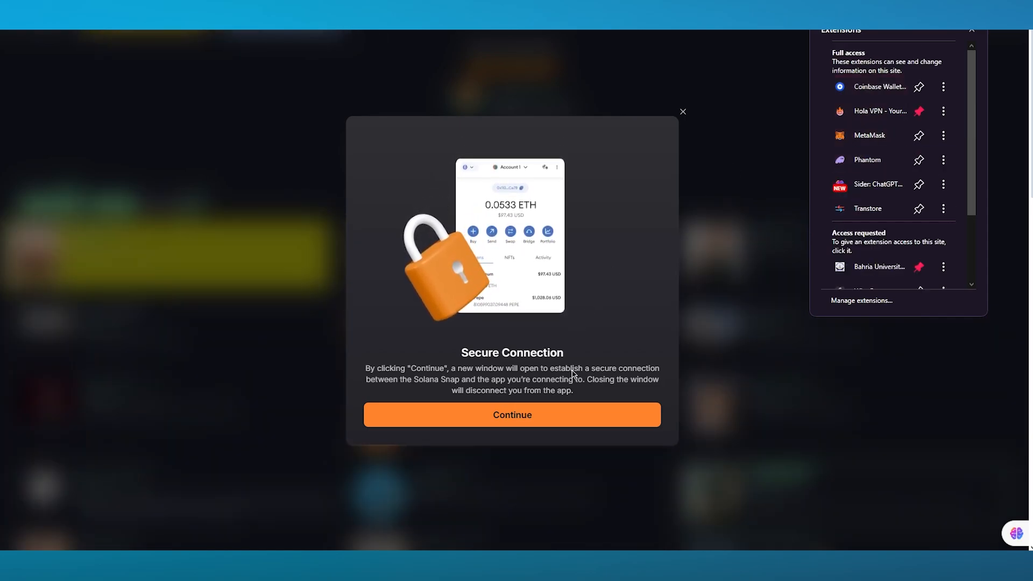
# Step: Continue past the Secure Connection and Dive into Solana screens toward the Solana Snap
pyautogui.click(512, 414)
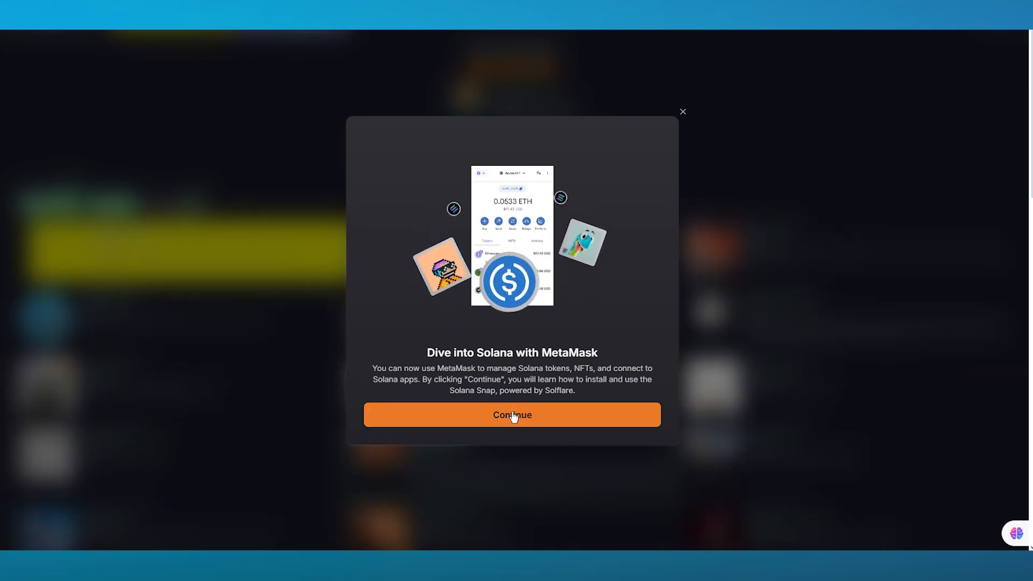
pyautogui.click(512, 414)
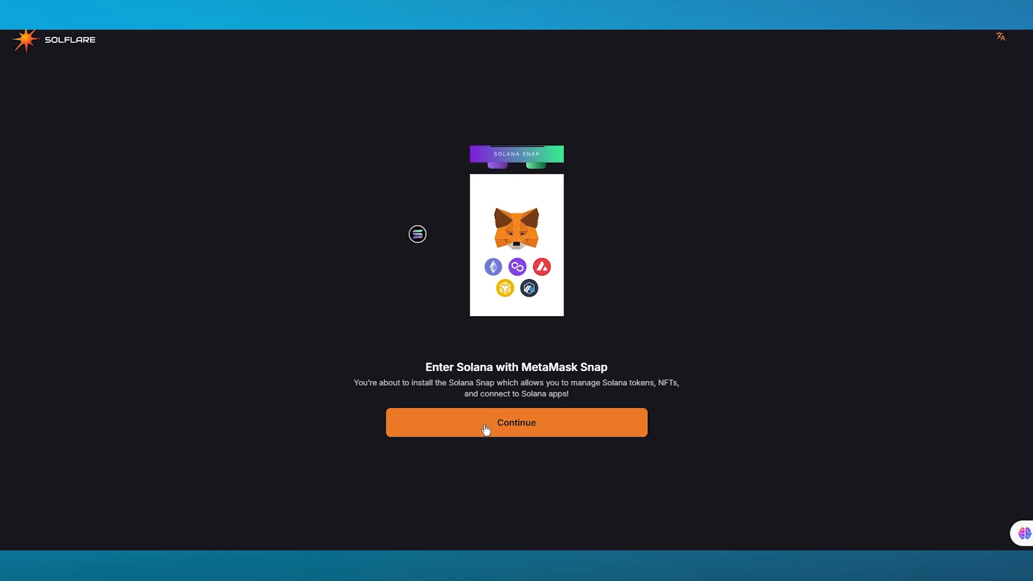
# Step: Continue through Solflare's Solana Snap intro pages and start connecting MetaMask
pyautogui.click(516, 422)
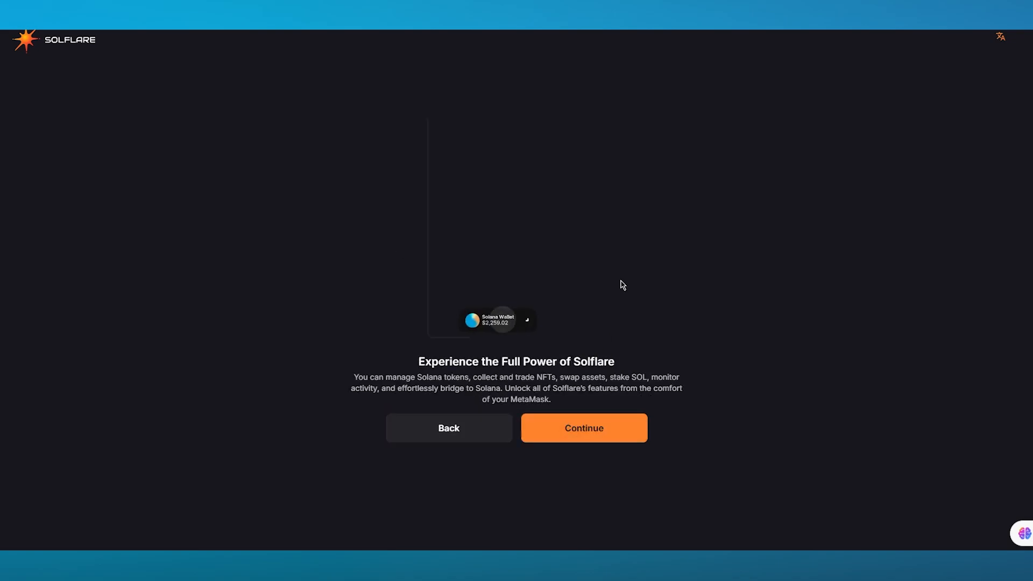
pyautogui.click(582, 427)
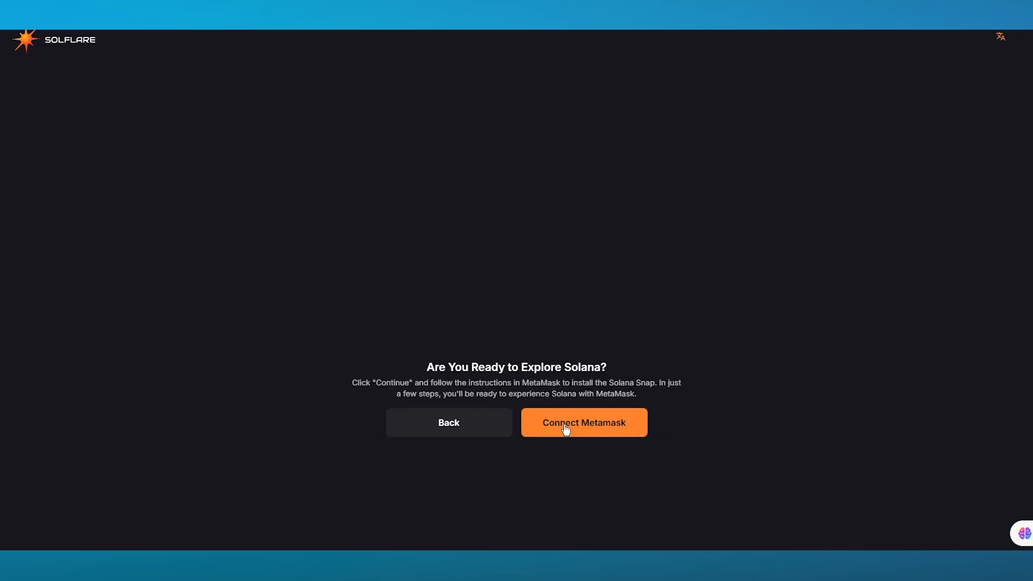
pyautogui.click(584, 422)
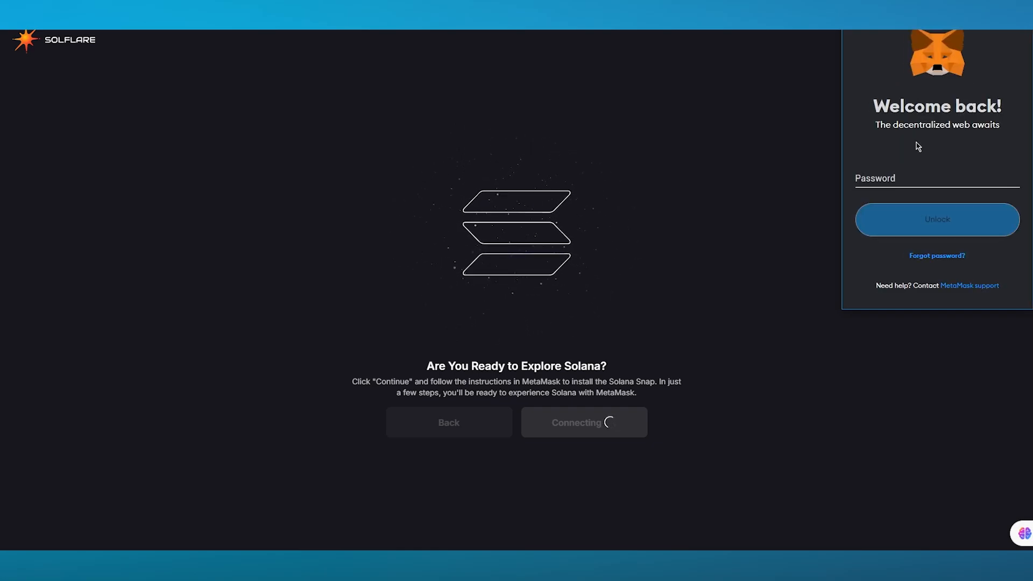
# Step: Enter the MetaMask password and unlock the wallet
pyautogui.click(936, 177)
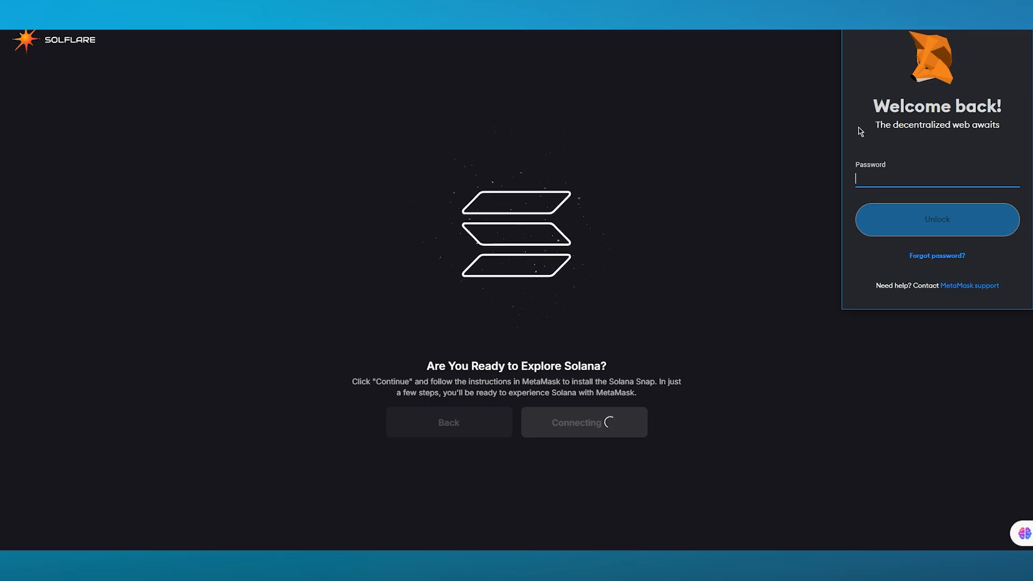
pyautogui.write('password')
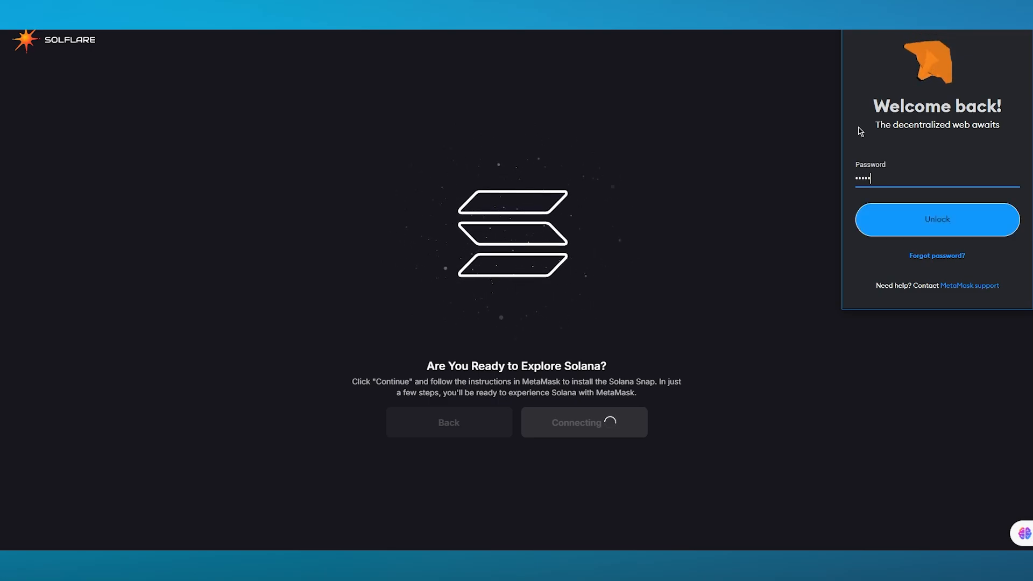
pyautogui.click(937, 220)
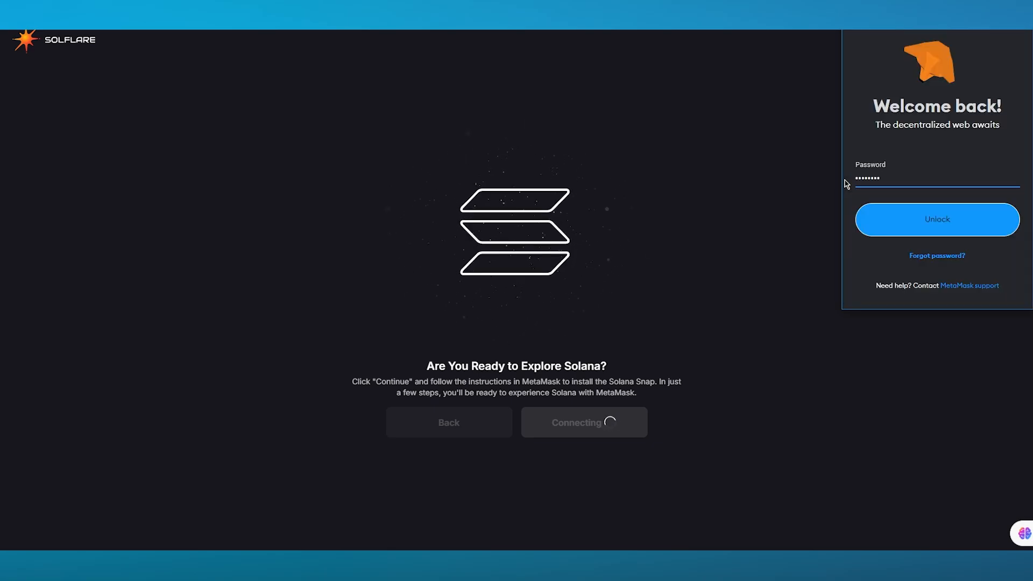
pyautogui.click(938, 220)
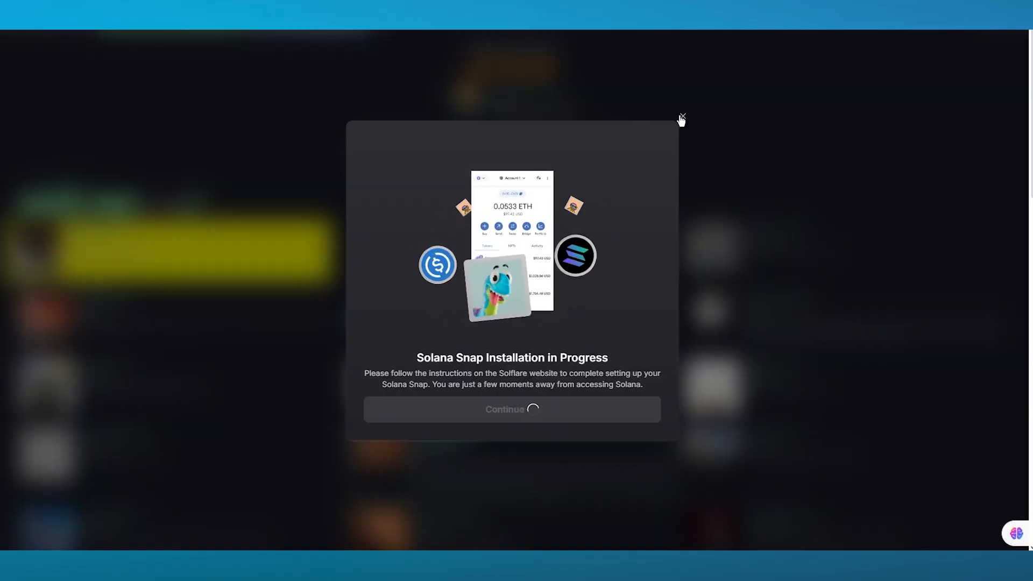
# Step: Dismiss the Solana Snap installation notice and scroll through the coin feed
pyautogui.click(683, 115)
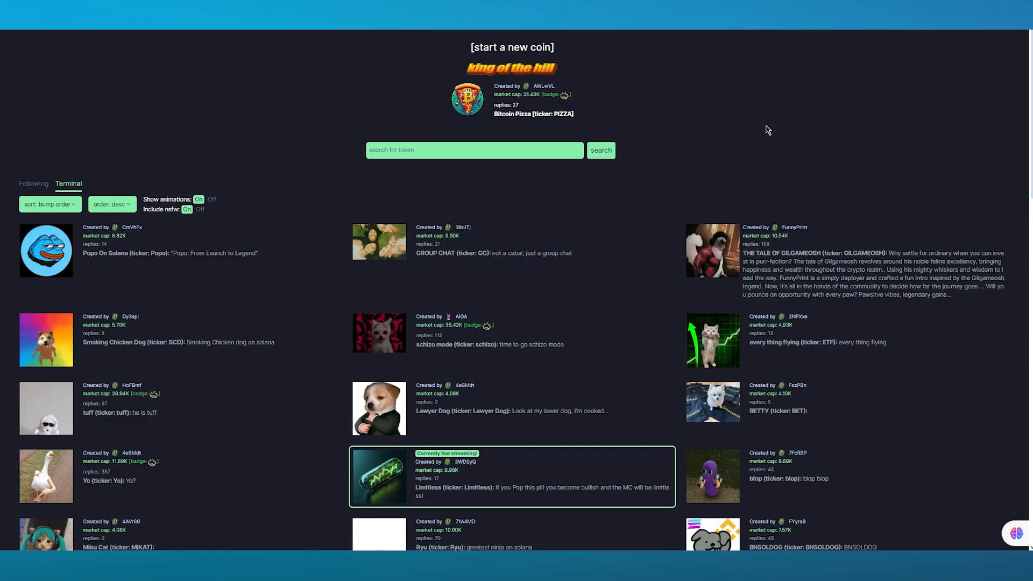
pyautogui.scroll(-3)
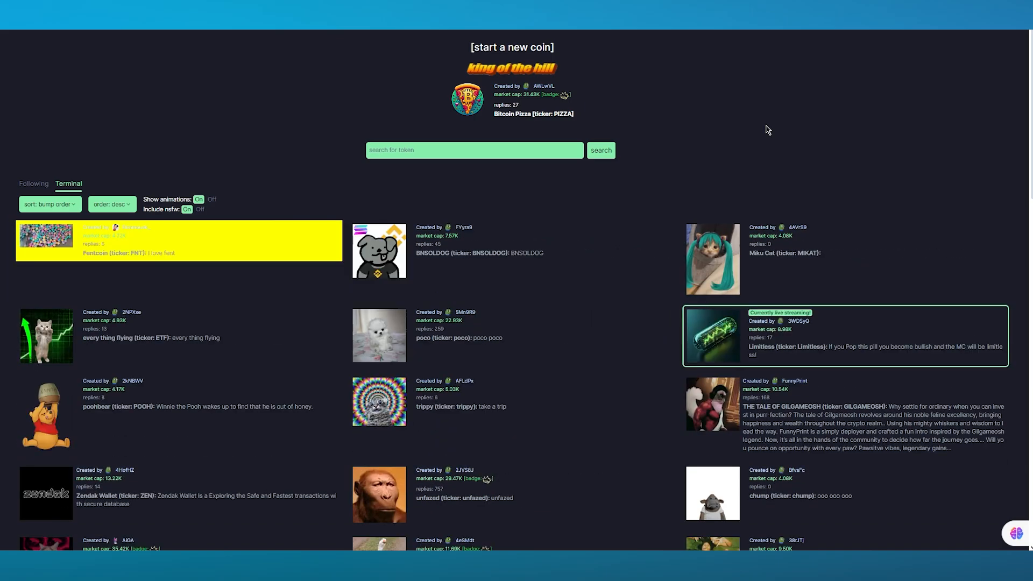
pyautogui.scroll(-3)
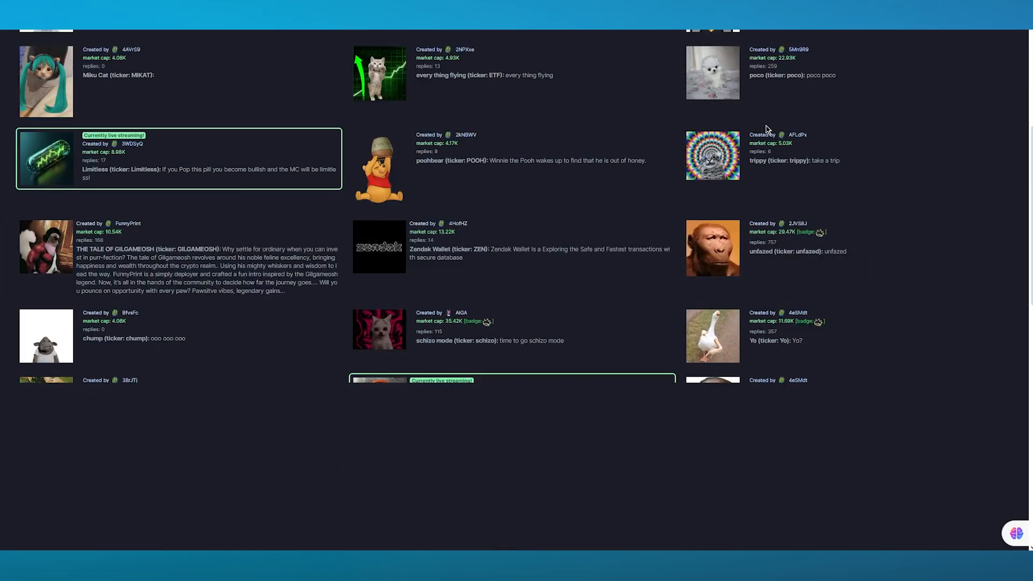
pyautogui.scroll(-3)
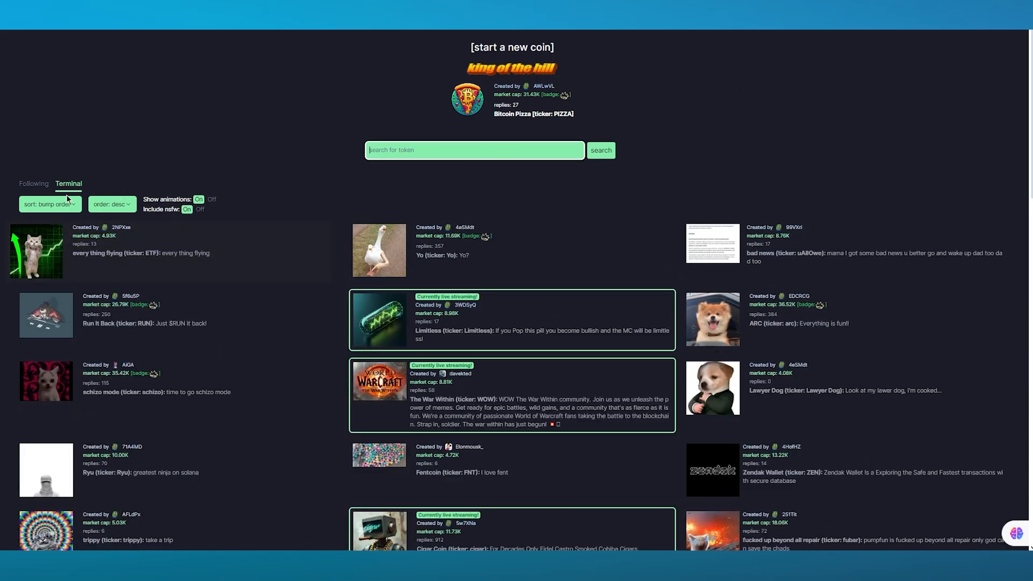
# Step: Sort the feed by creation time, oldest first, and open the Xi Wif Hat coin page
pyautogui.click(49, 203)
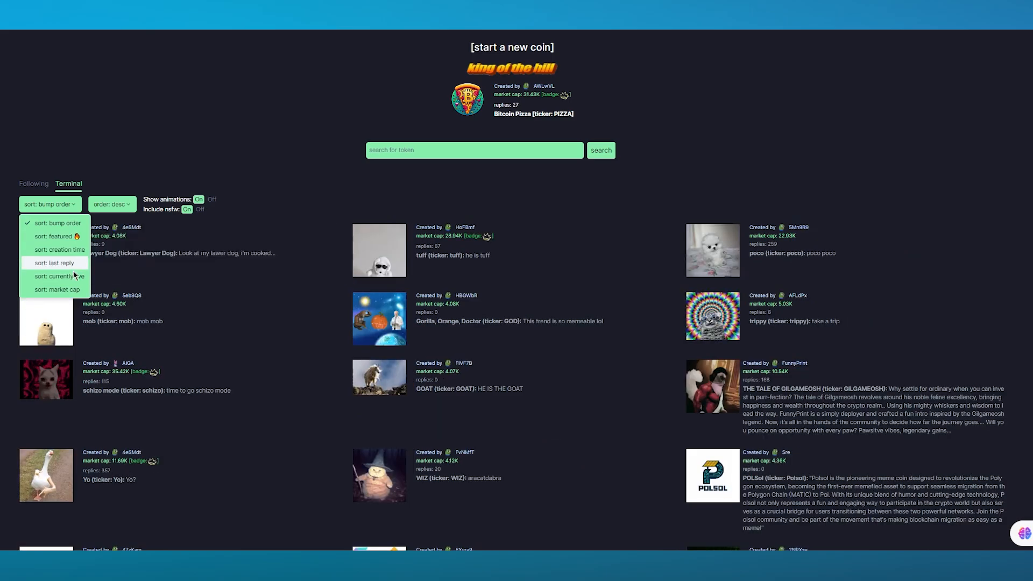
pyautogui.click(55, 290)
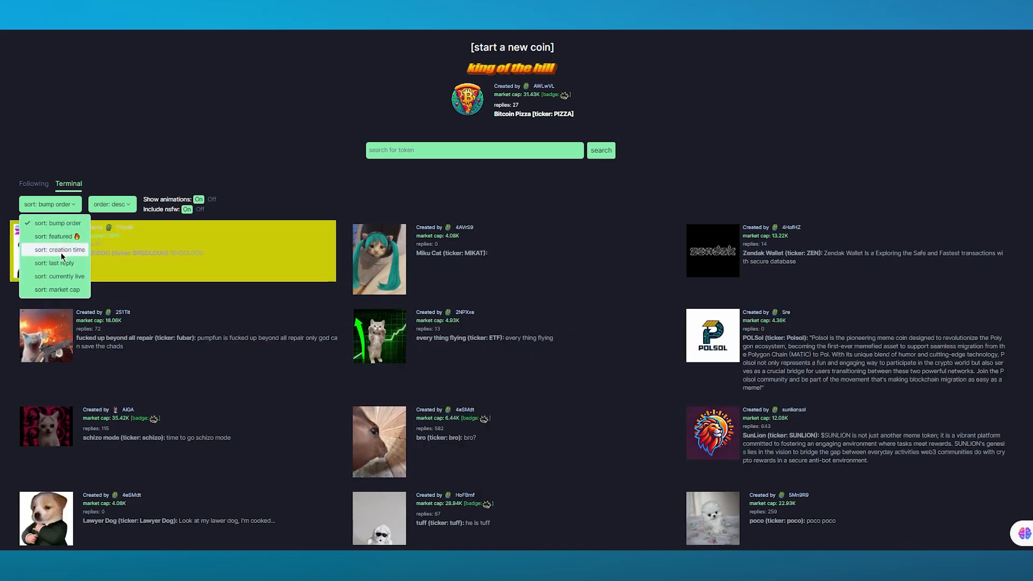
pyautogui.click(59, 249)
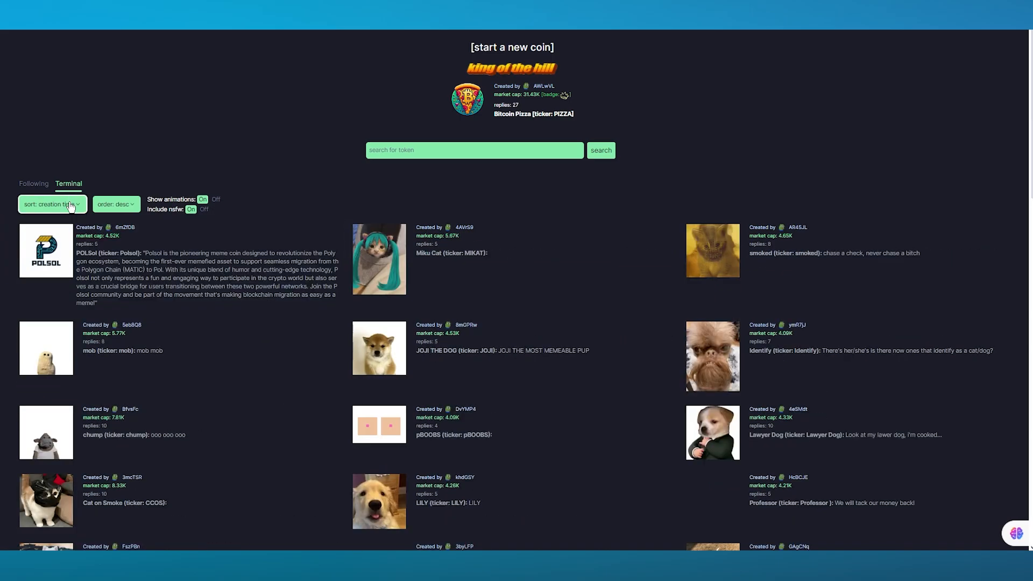
pyautogui.moveTo(158, 273)
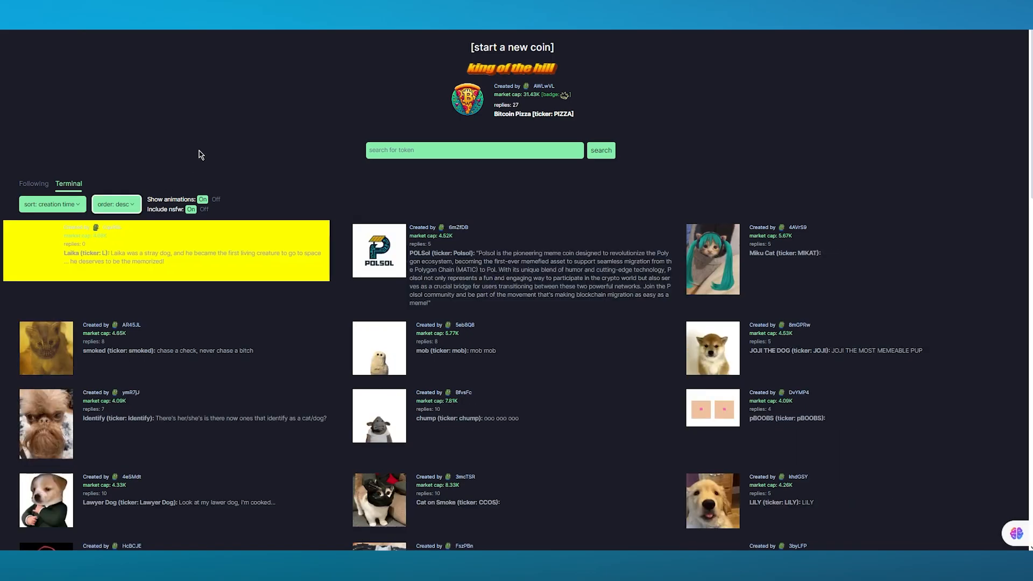
pyautogui.moveTo(128, 257)
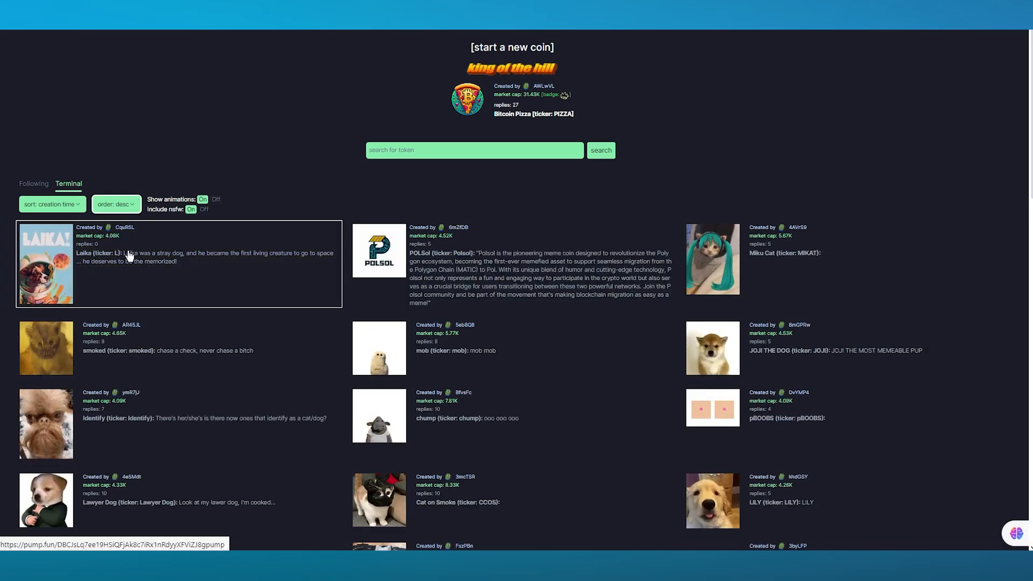
pyautogui.moveTo(176, 255)
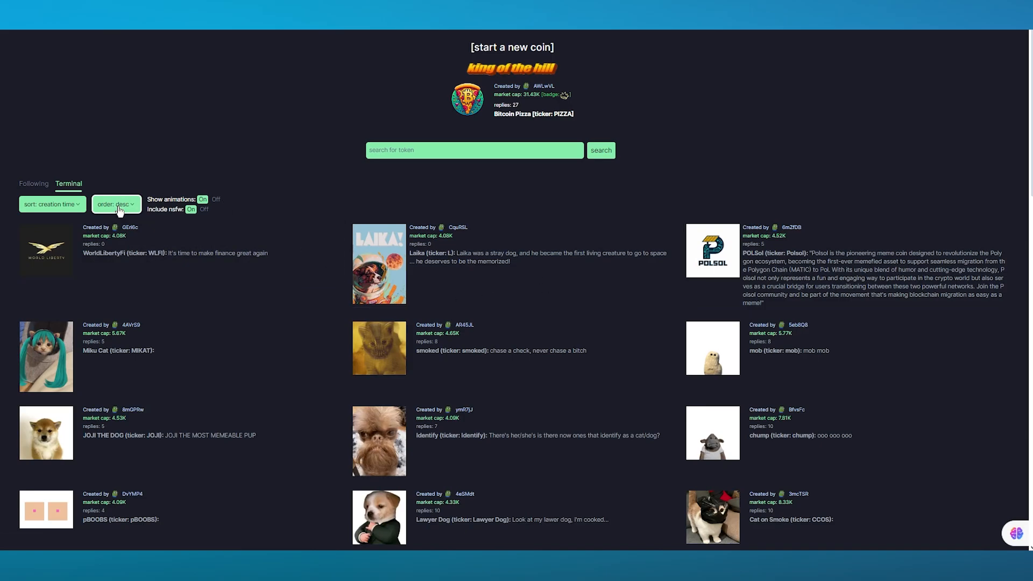
pyautogui.click(116, 203)
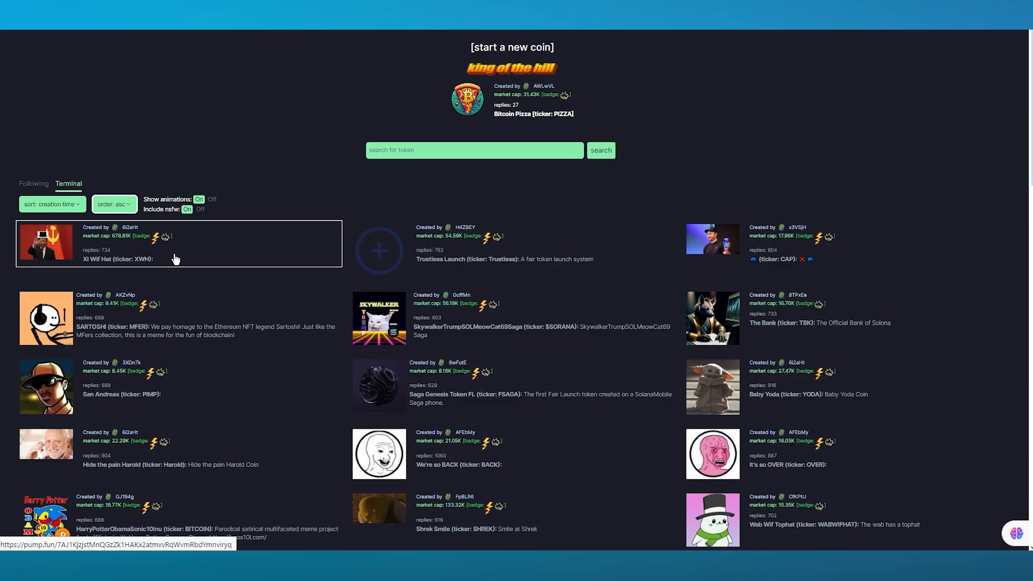
pyautogui.click(178, 243)
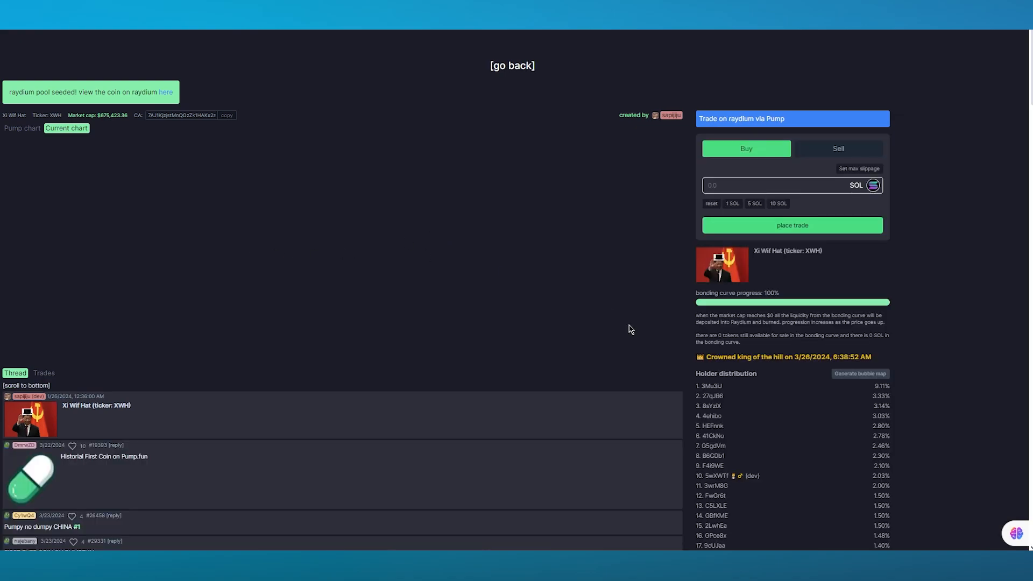
# Step: Load Xi Wif Hat's GeckoTerminal price chart and scroll to its holder distribution
pyautogui.click(65, 128)
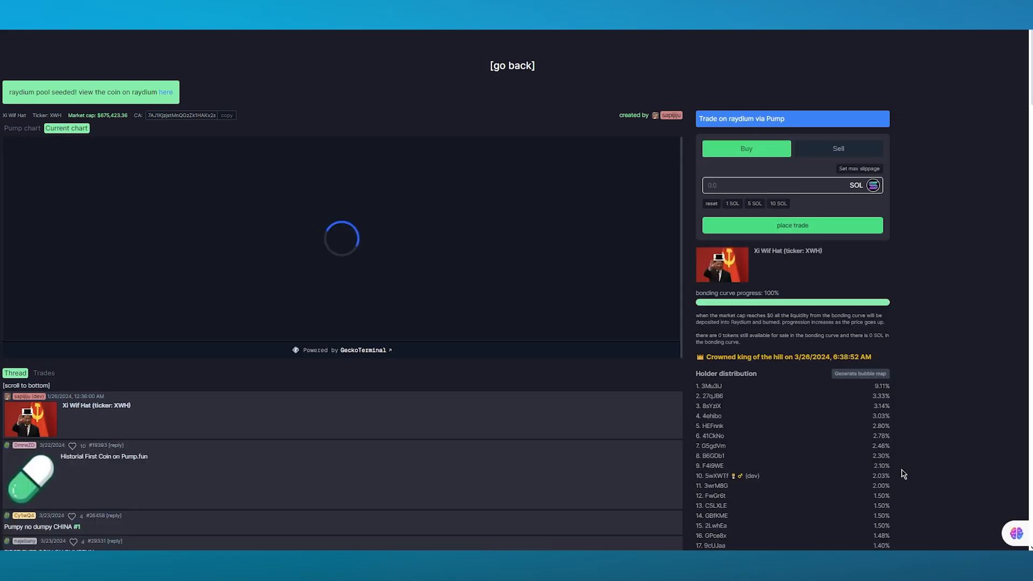
pyautogui.scroll(-3)
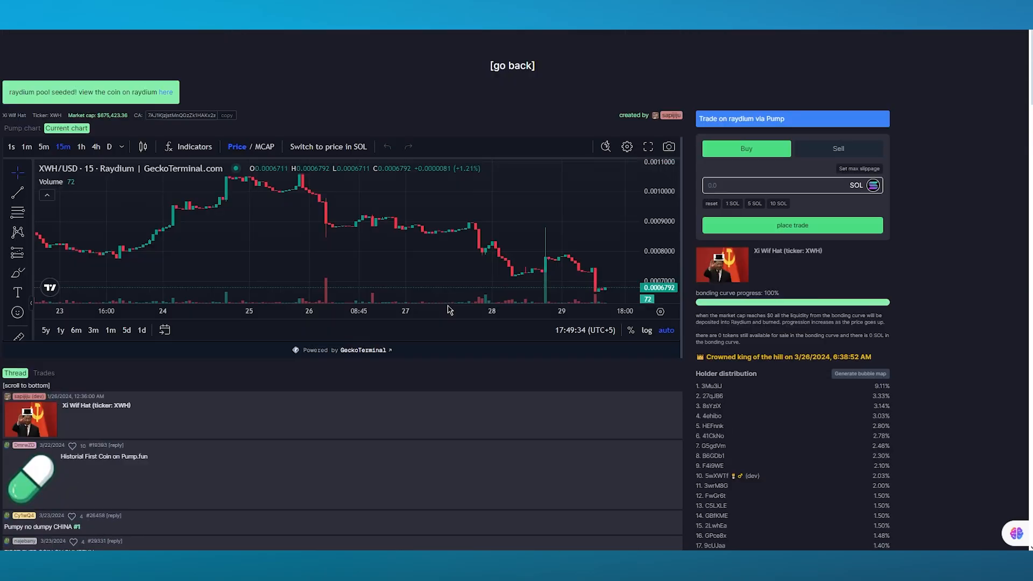
pyautogui.moveTo(231, 207)
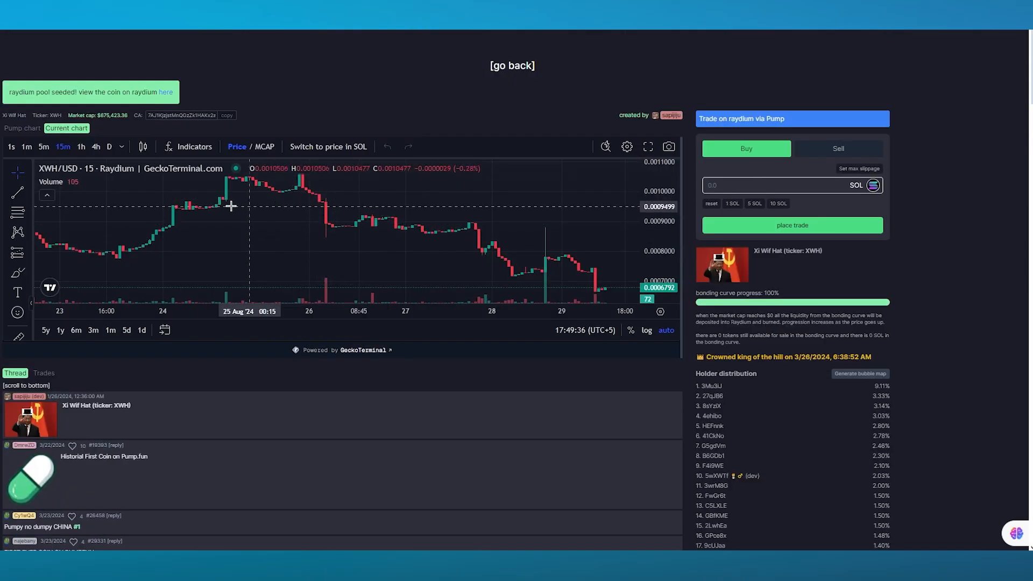
pyautogui.moveTo(227, 207)
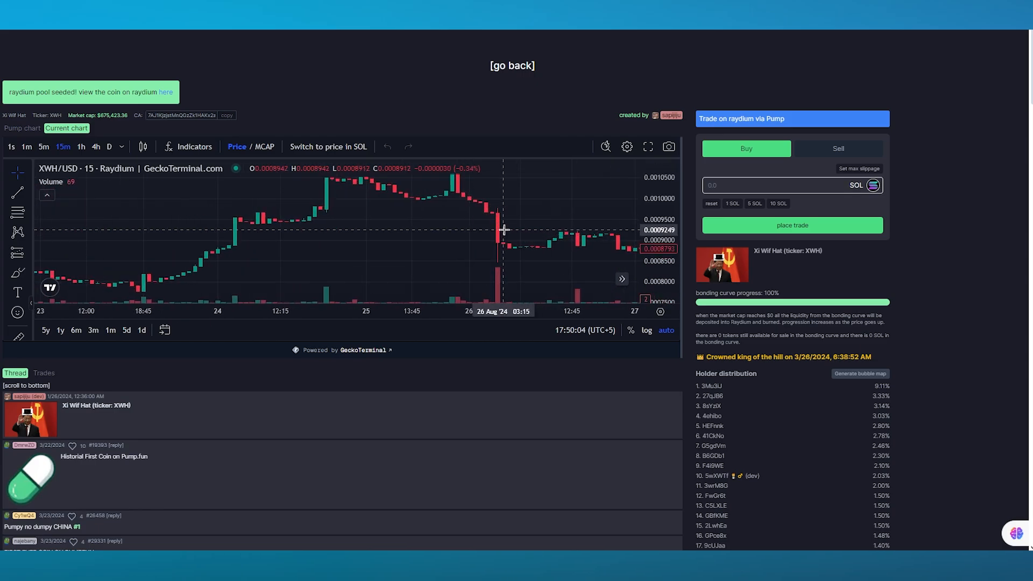
pyautogui.moveTo(492, 183)
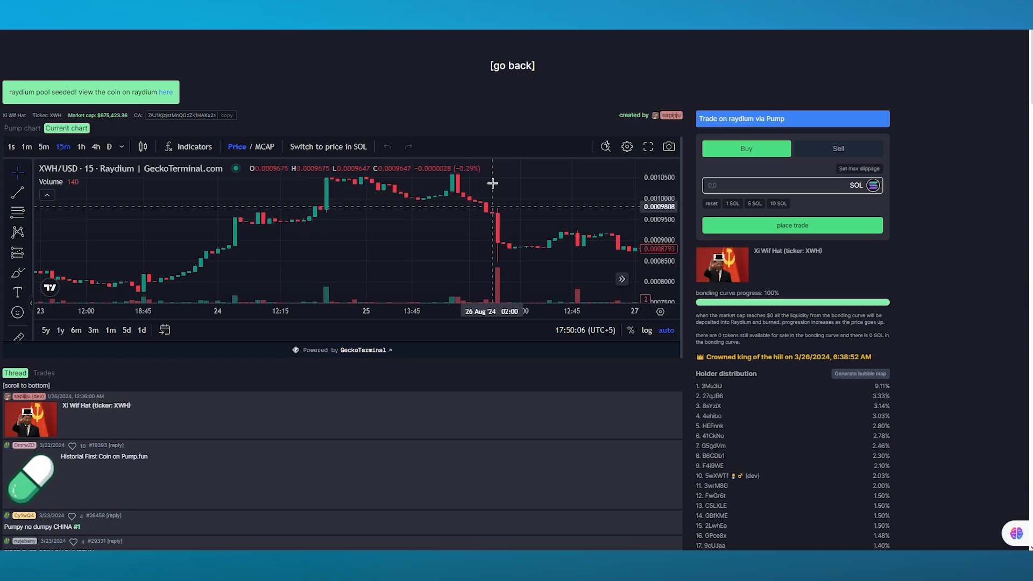
pyautogui.moveTo(497, 226)
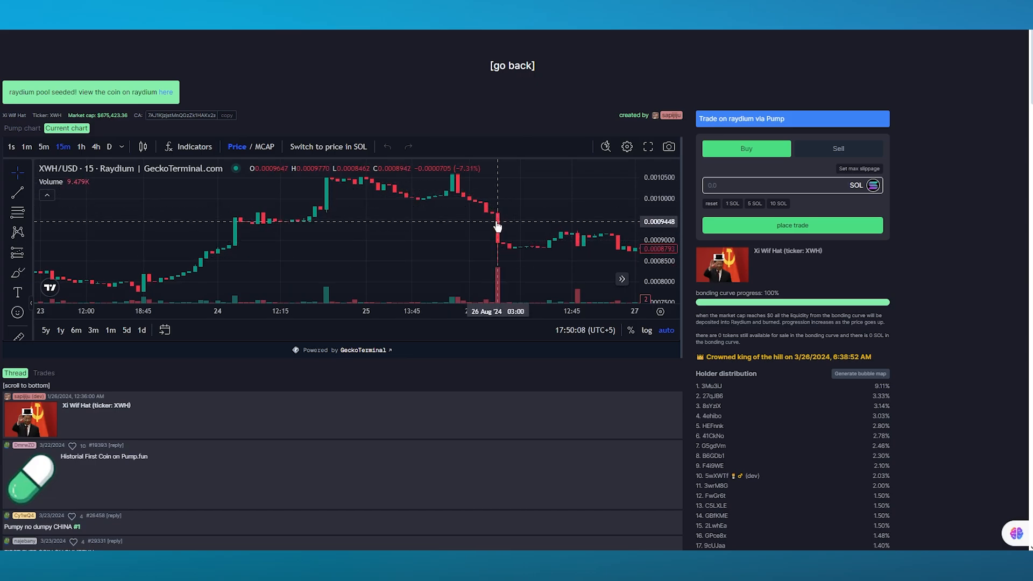
pyautogui.moveTo(495, 265)
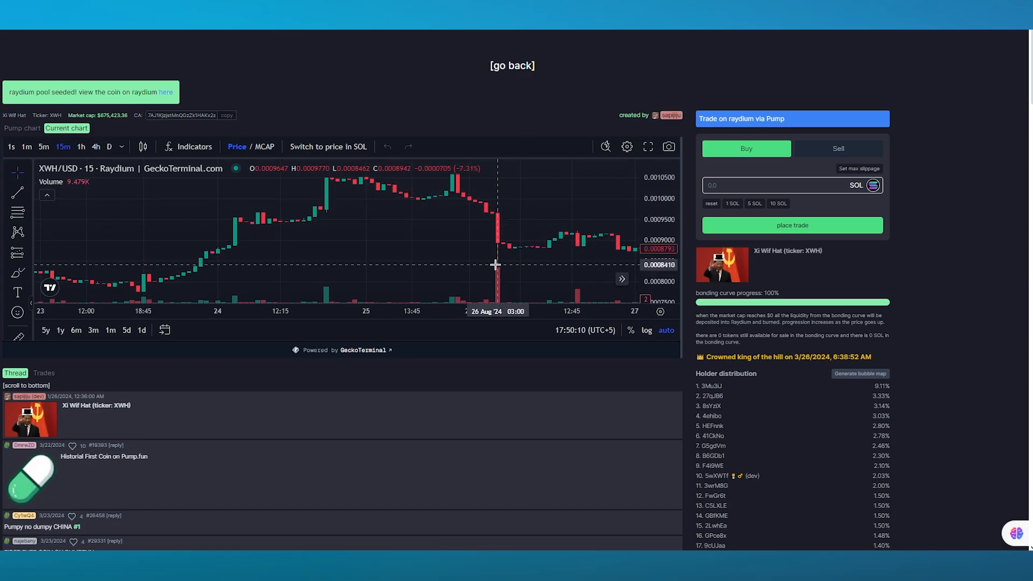
pyautogui.moveTo(521, 265)
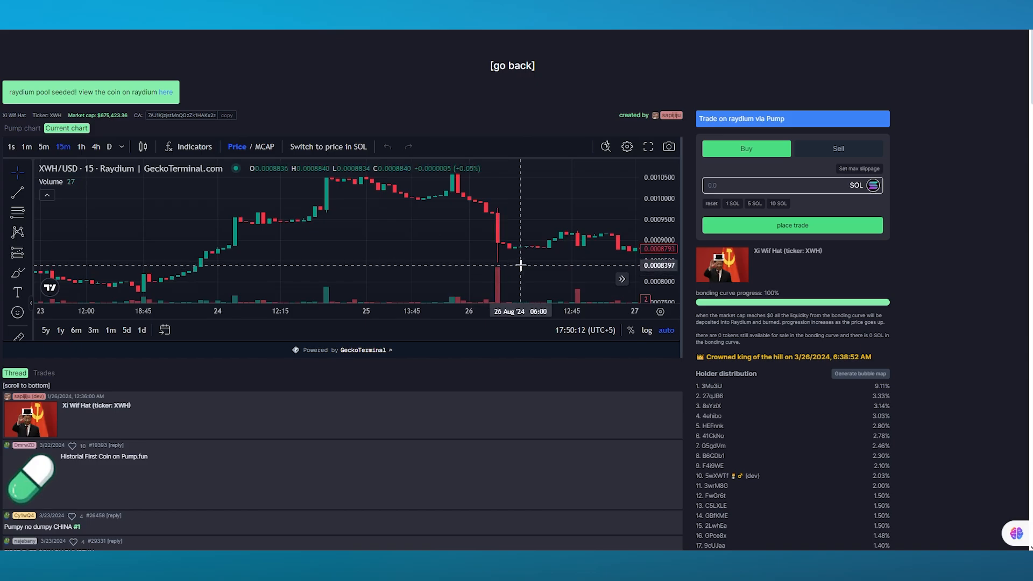
pyautogui.moveTo(440, 191)
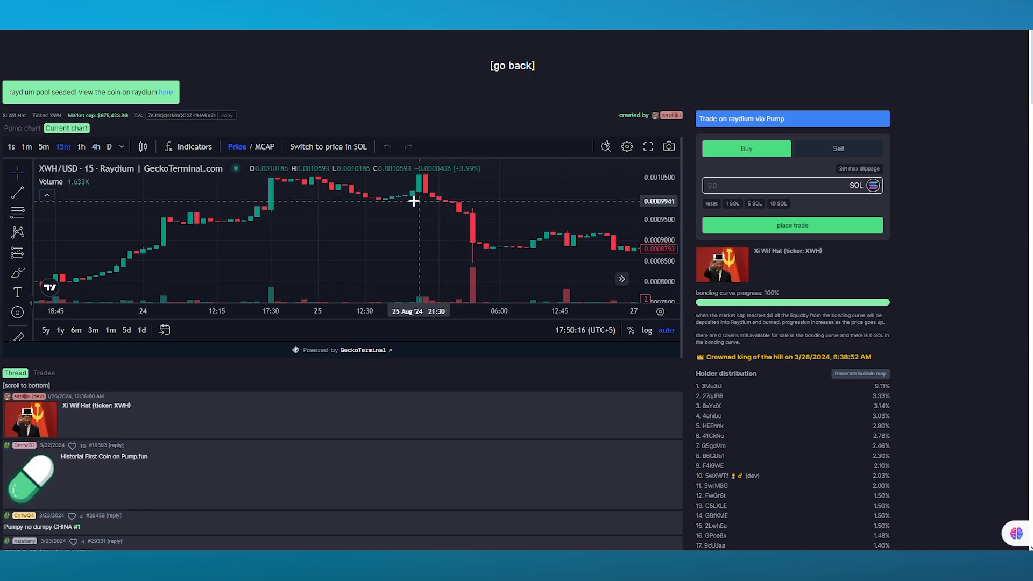
pyautogui.moveTo(422, 198)
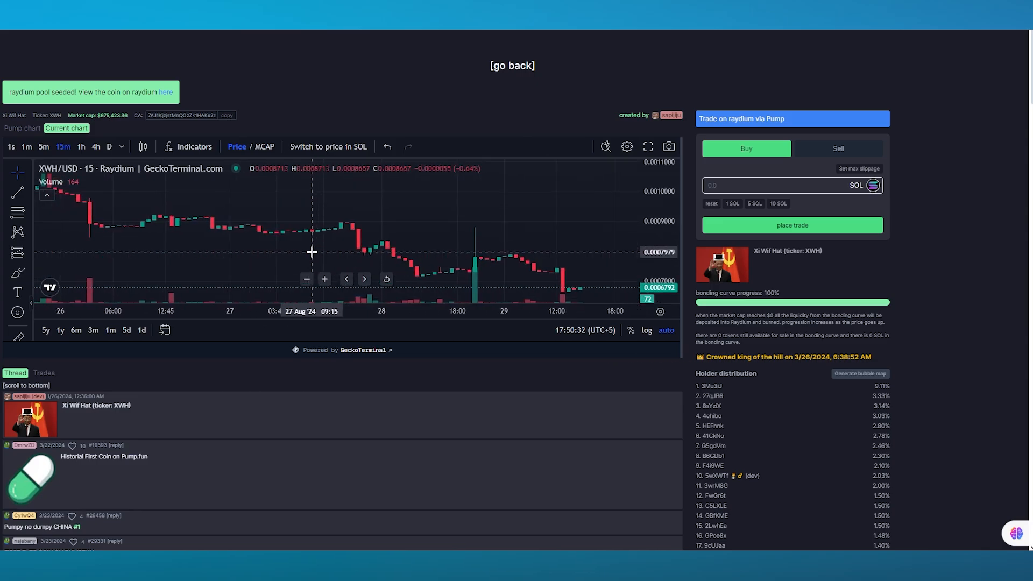
pyautogui.moveTo(477, 236)
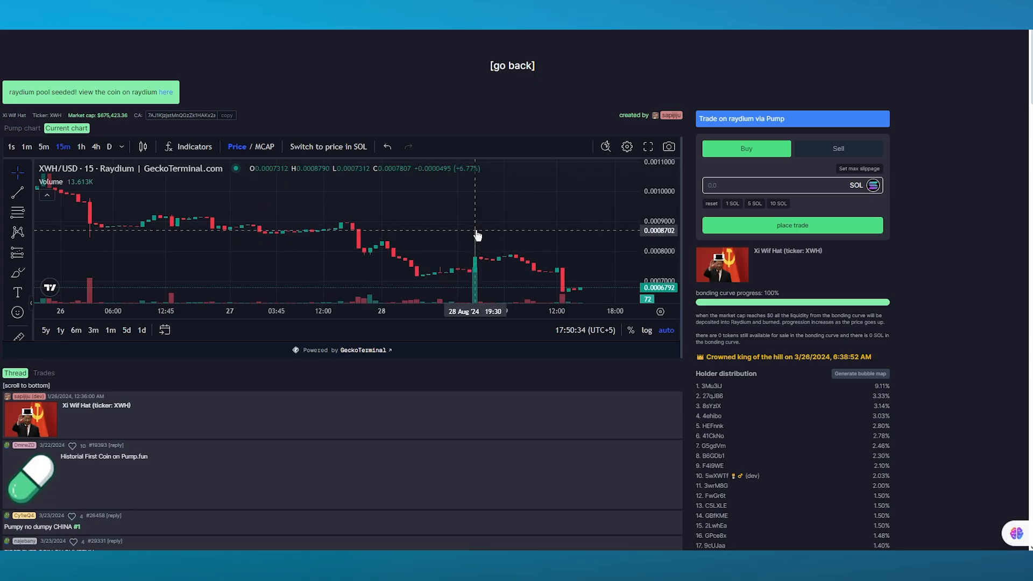
pyautogui.moveTo(476, 239)
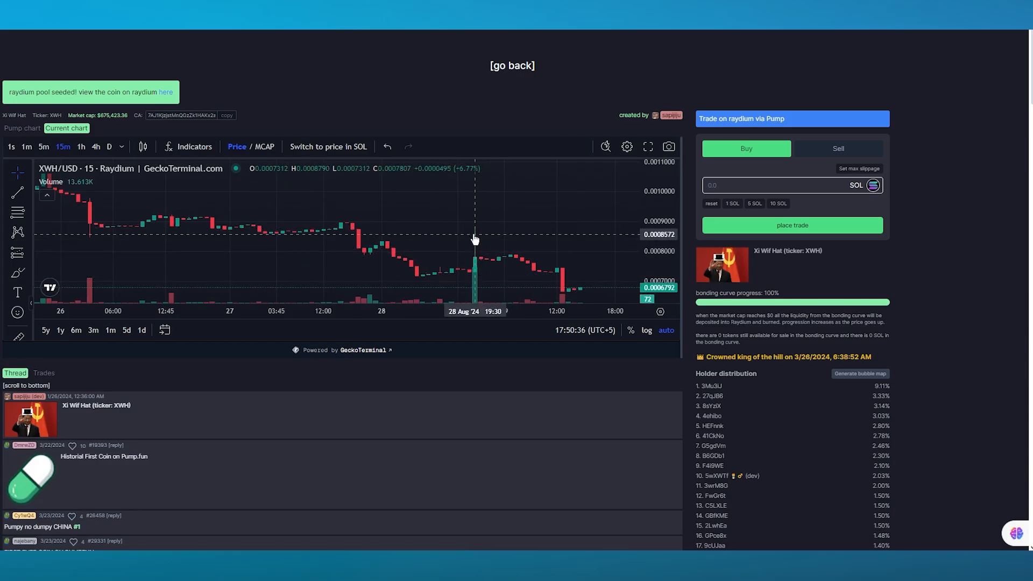
pyautogui.moveTo(476, 248)
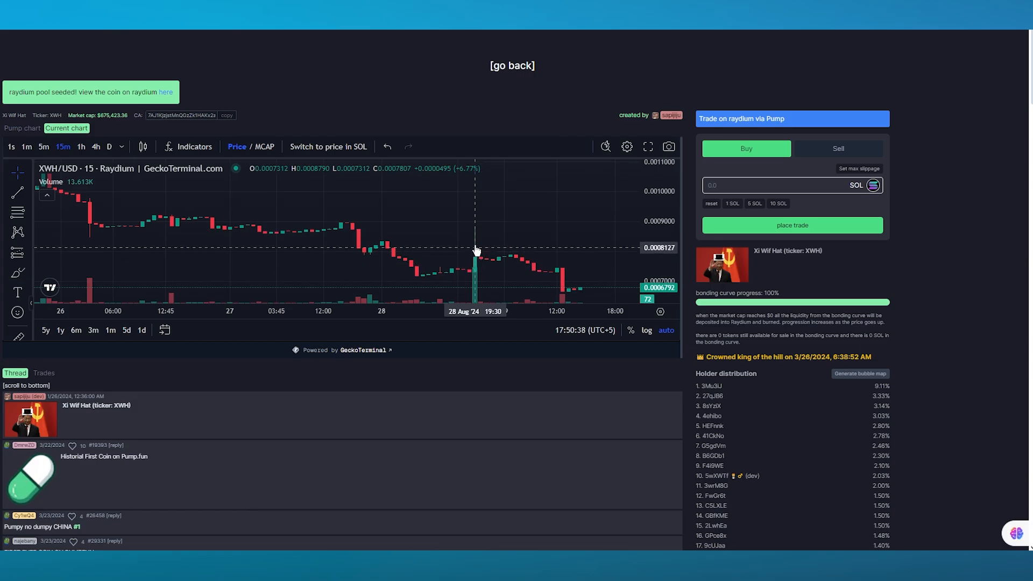
pyautogui.moveTo(475, 233)
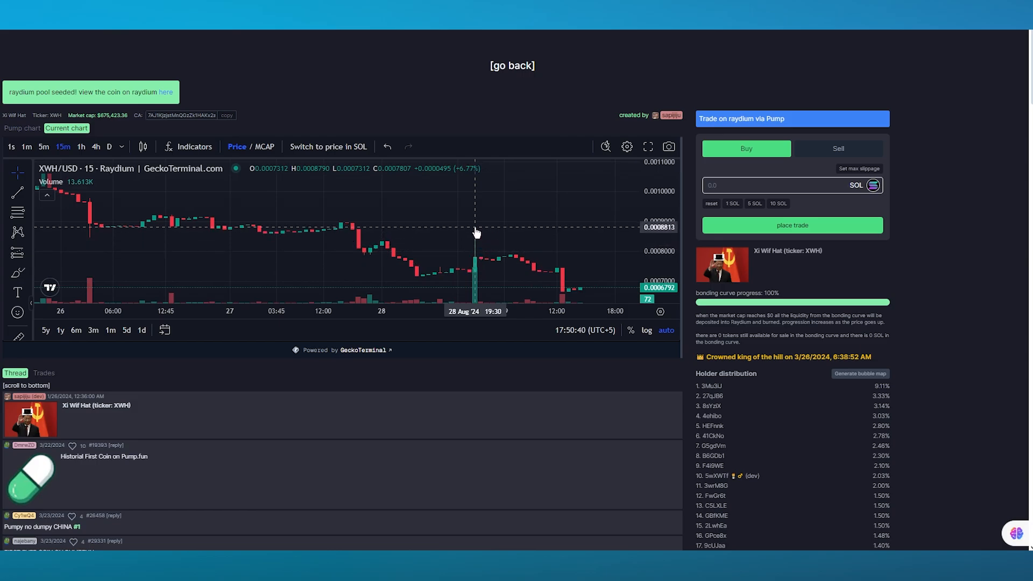
pyautogui.moveTo(359, 257)
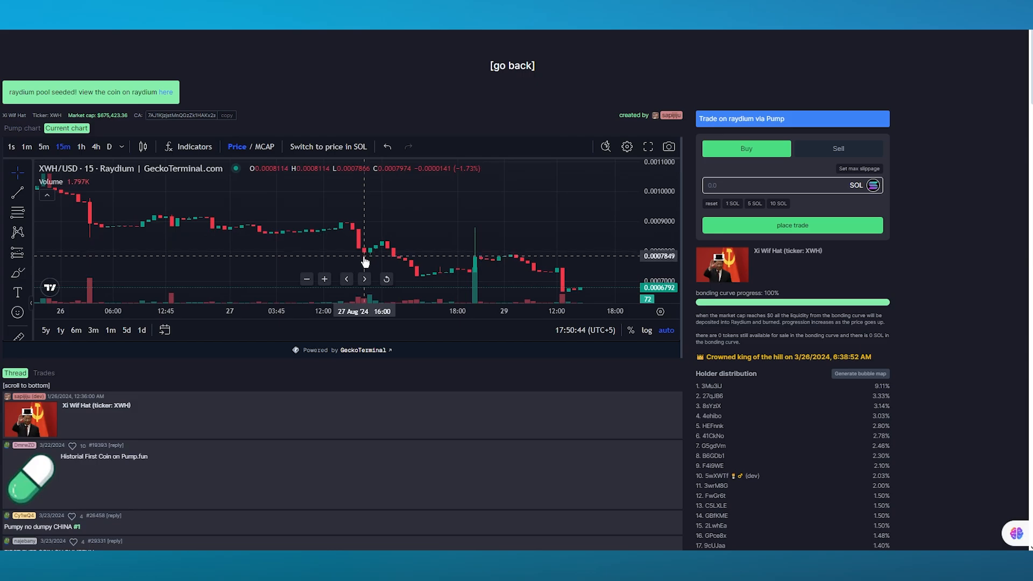
pyautogui.moveTo(599, 282)
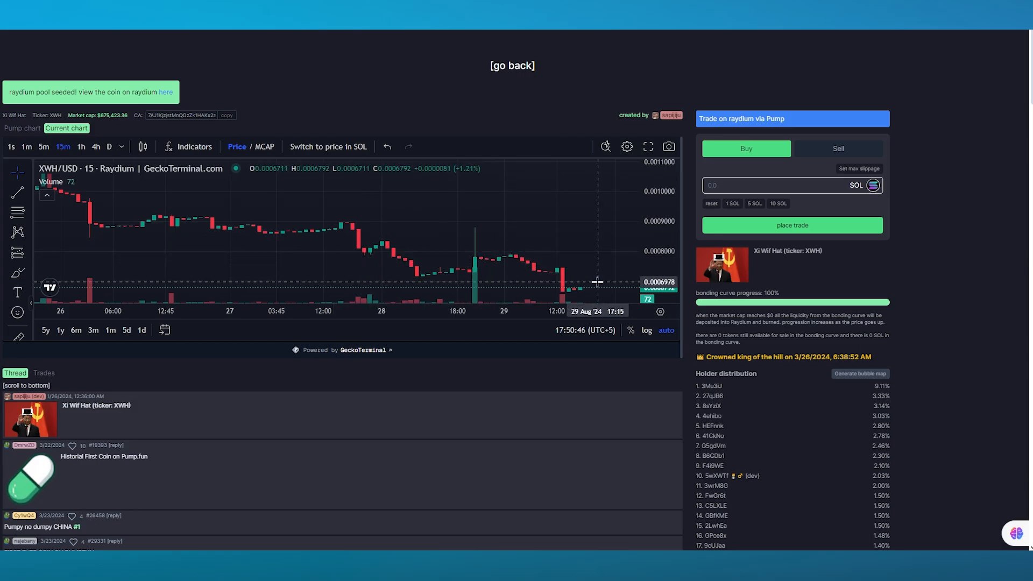
pyautogui.scroll(-3)
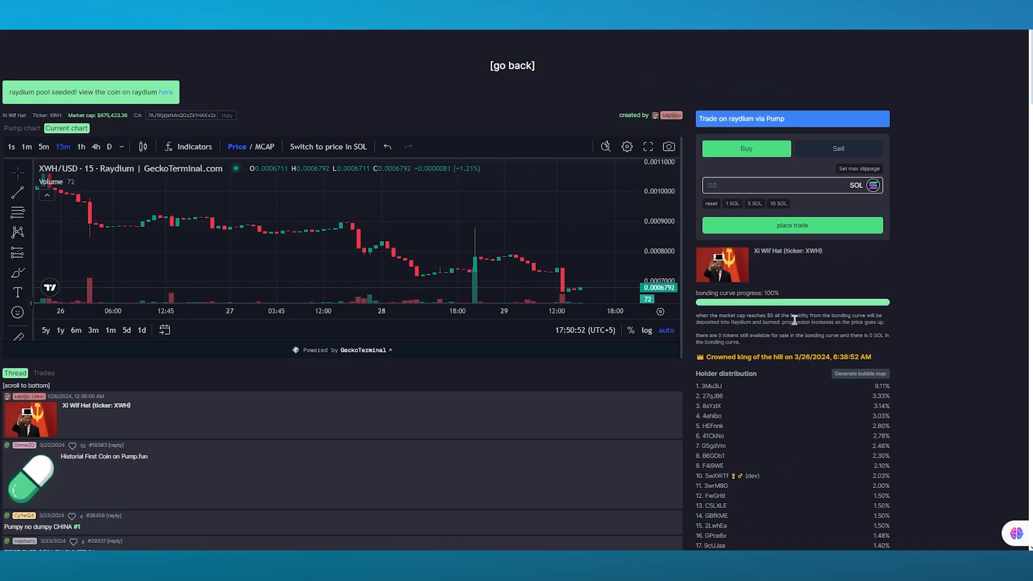
pyautogui.moveTo(812, 313)
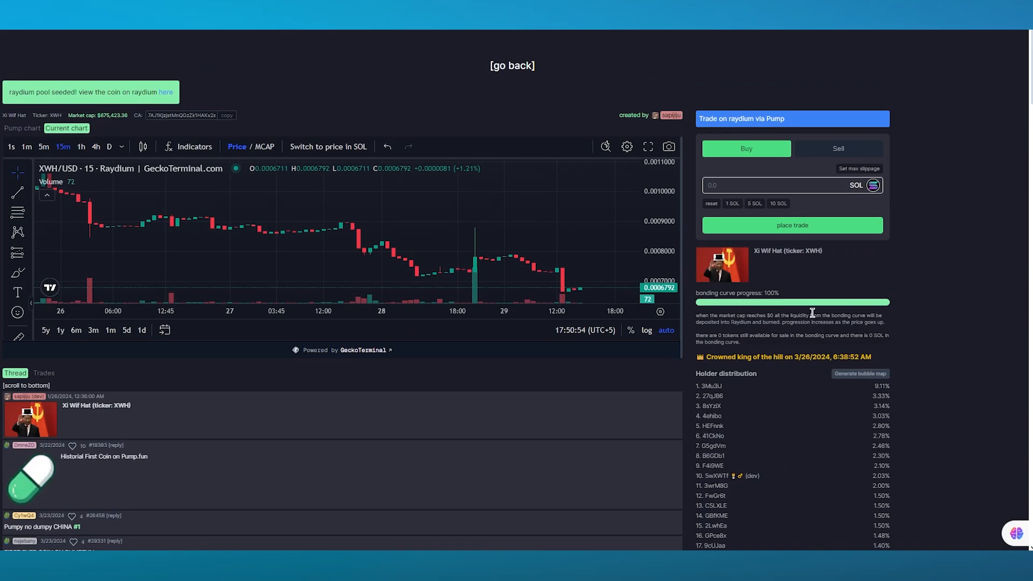
pyautogui.moveTo(933, 318)
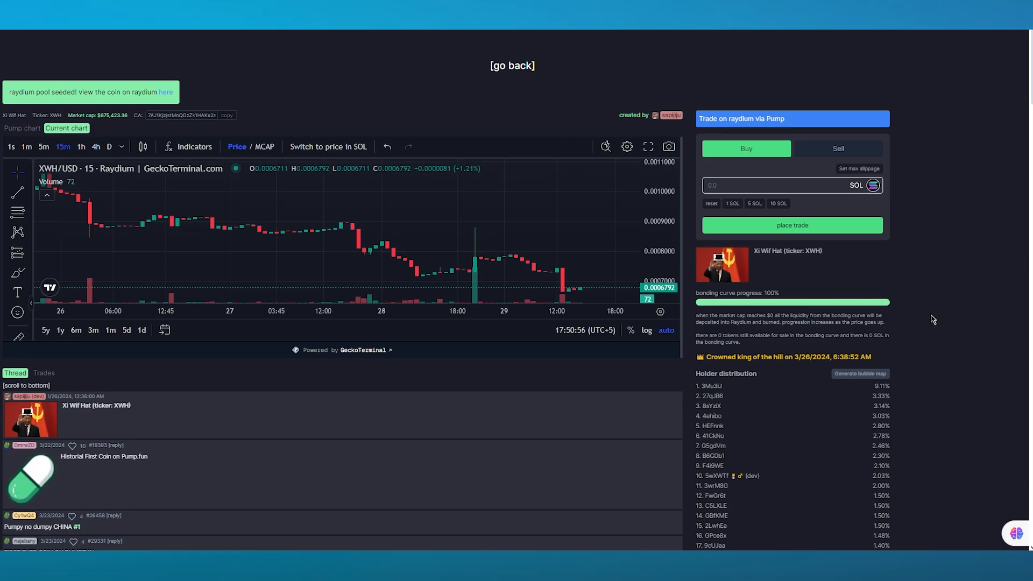
pyautogui.scroll(-3)
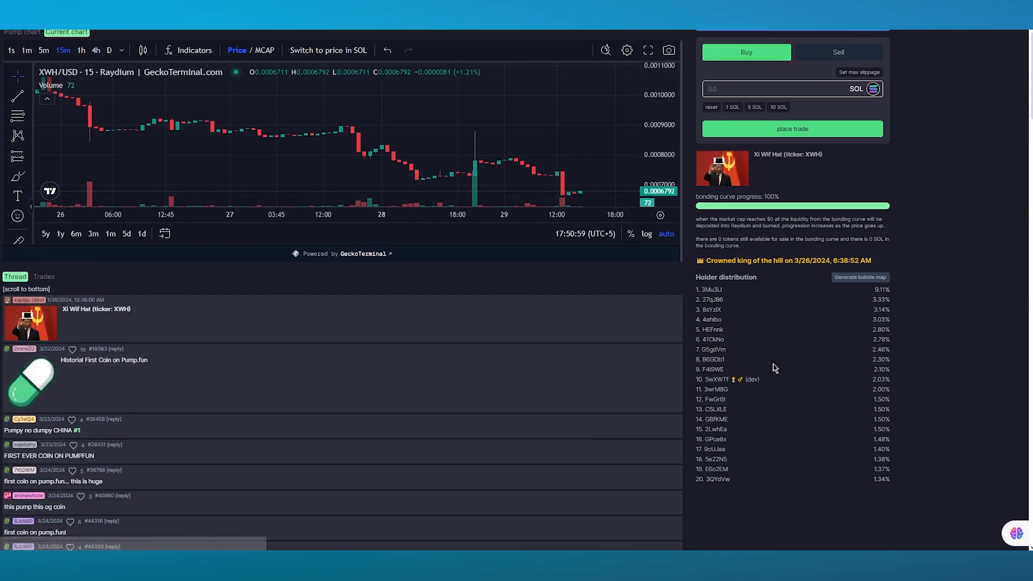
pyautogui.moveTo(798, 320)
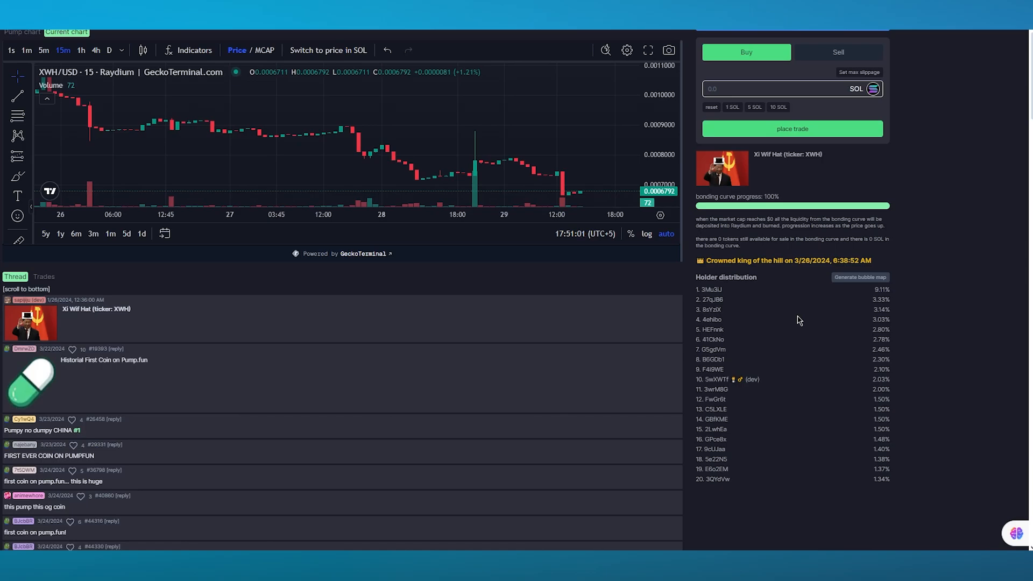
pyautogui.moveTo(806, 316)
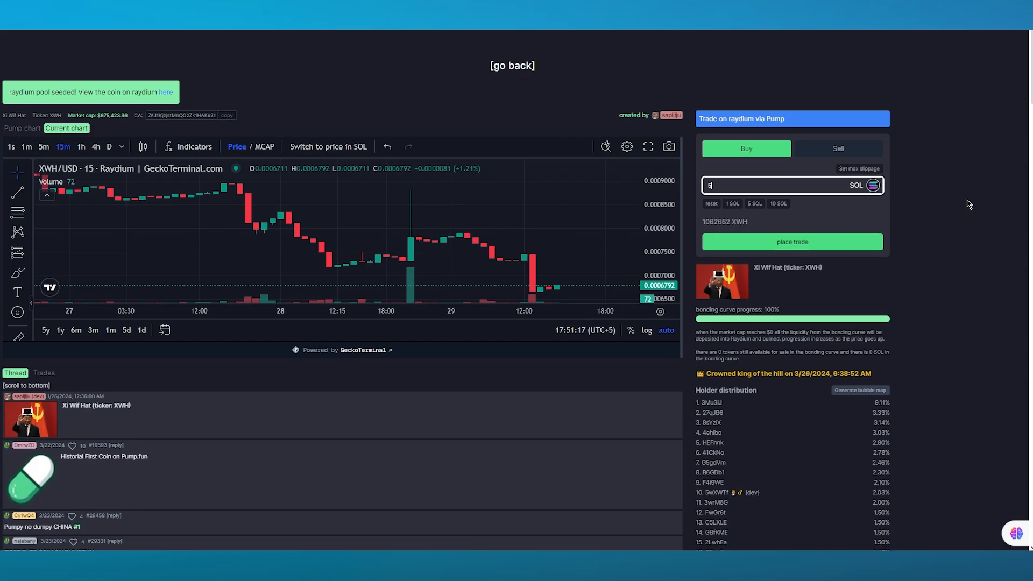
# Step: Enter a 50 SOL buy of Xi Wif Hat, quoting about 9,617,715 XWH
pyautogui.write('0')
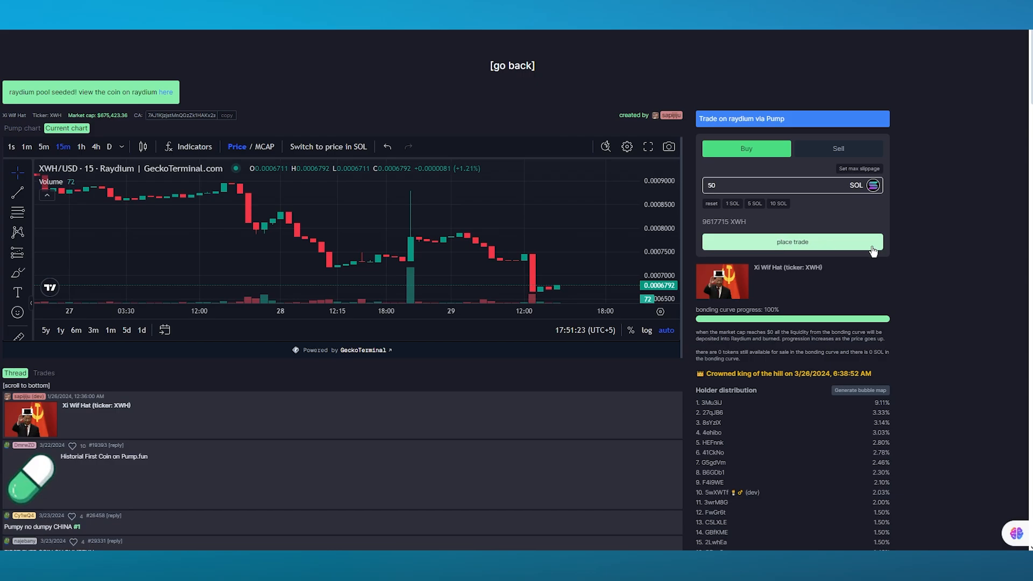
pyautogui.scroll(-3)
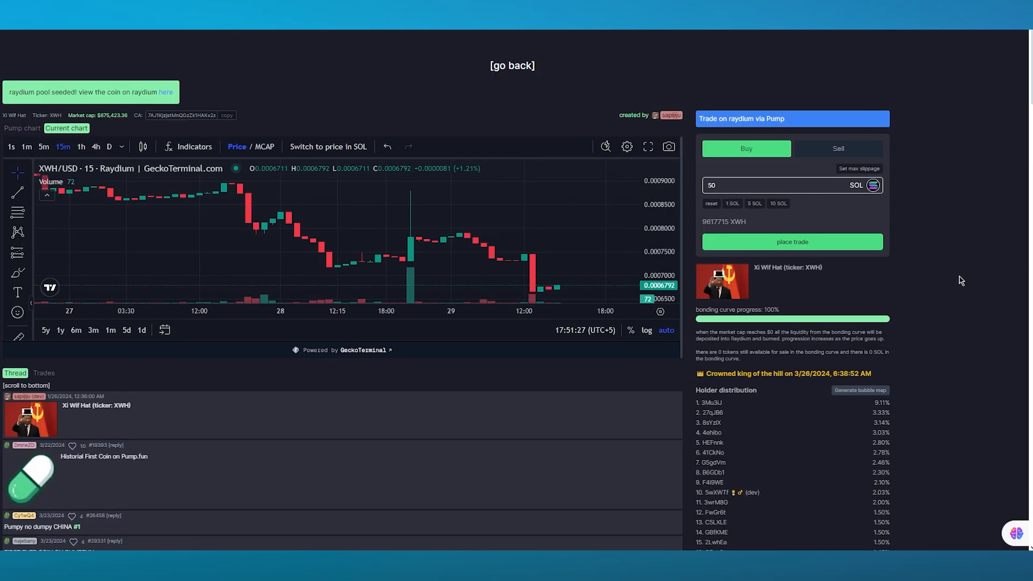
pyautogui.moveTo(347, 227)
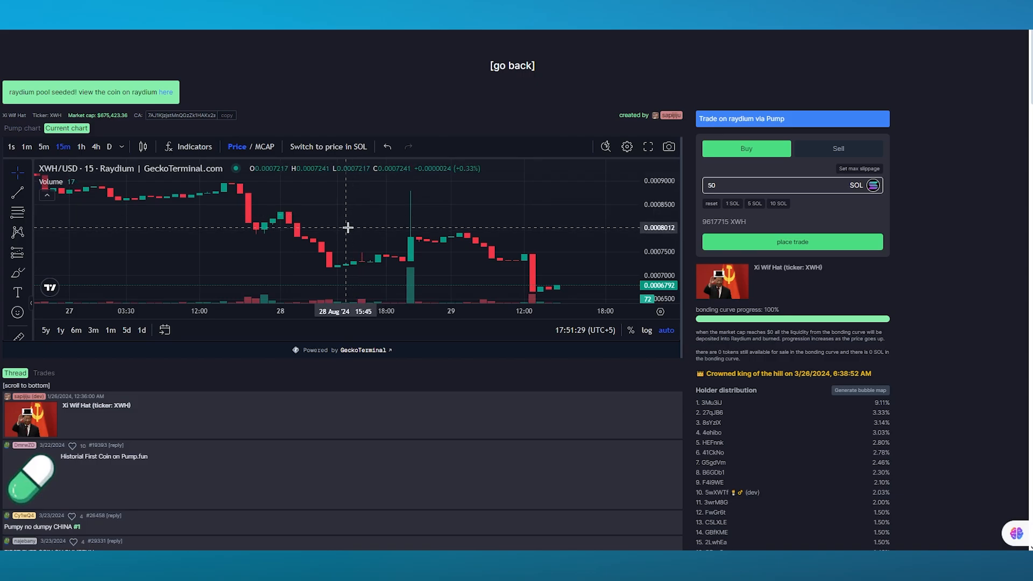
pyautogui.moveTo(261, 103)
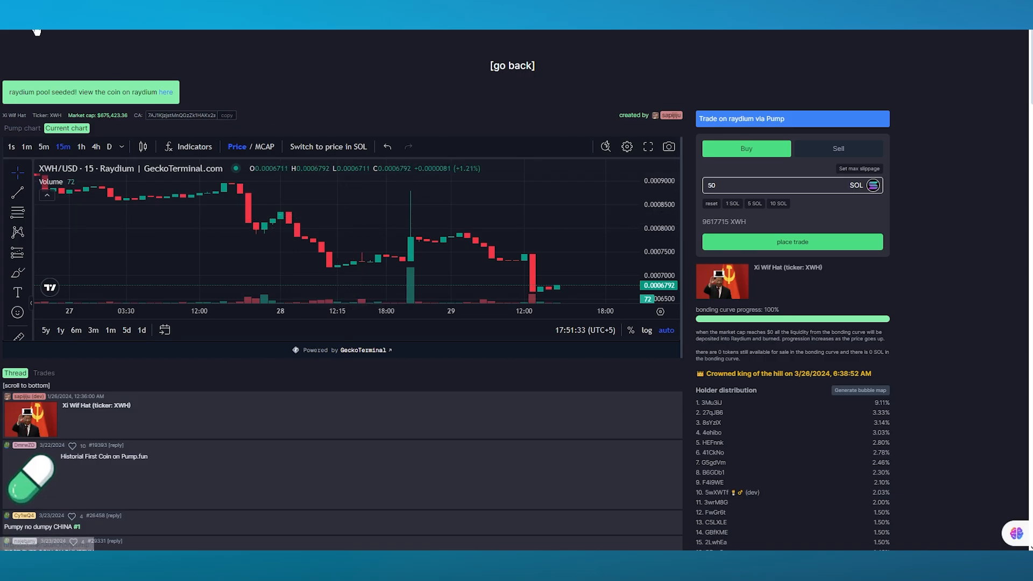
pyautogui.click(511, 66)
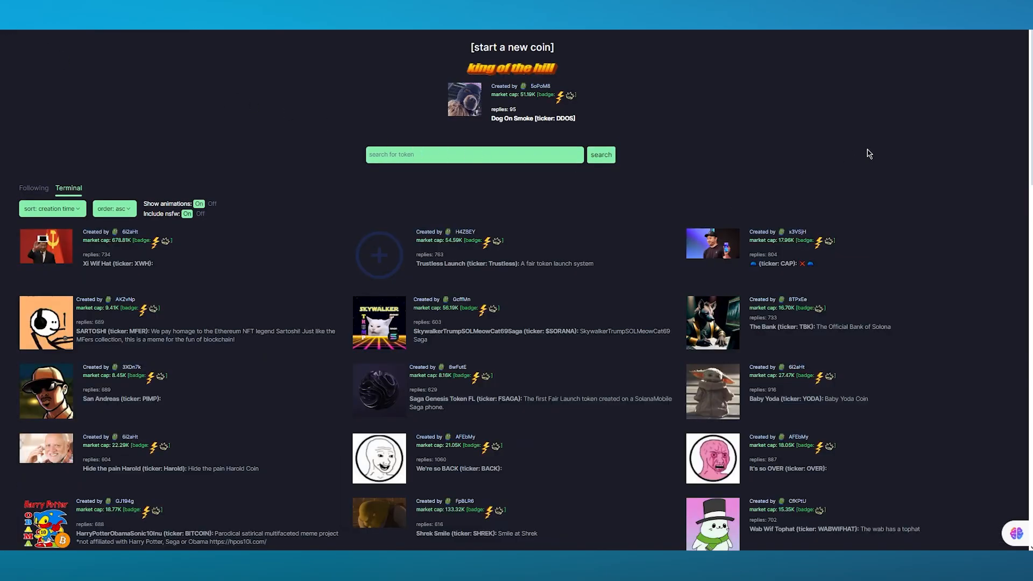
pyautogui.moveTo(756, 111)
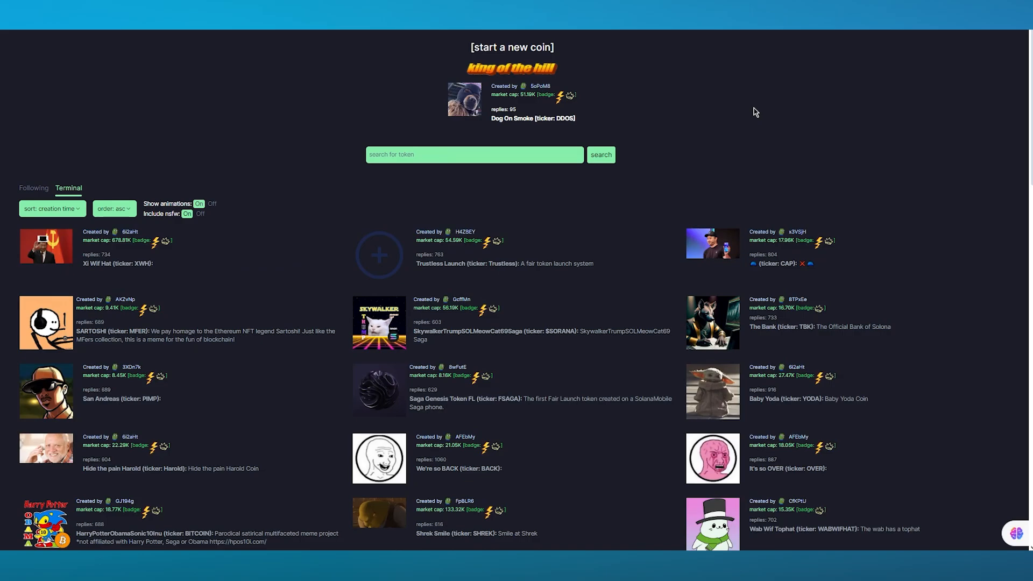
pyautogui.moveTo(256, 107)
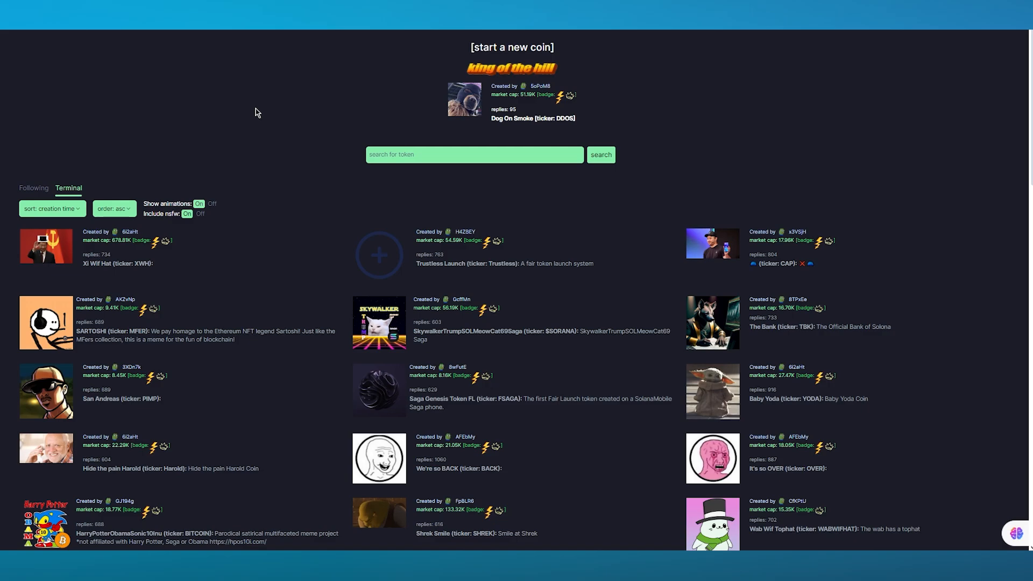
pyautogui.moveTo(510, 47)
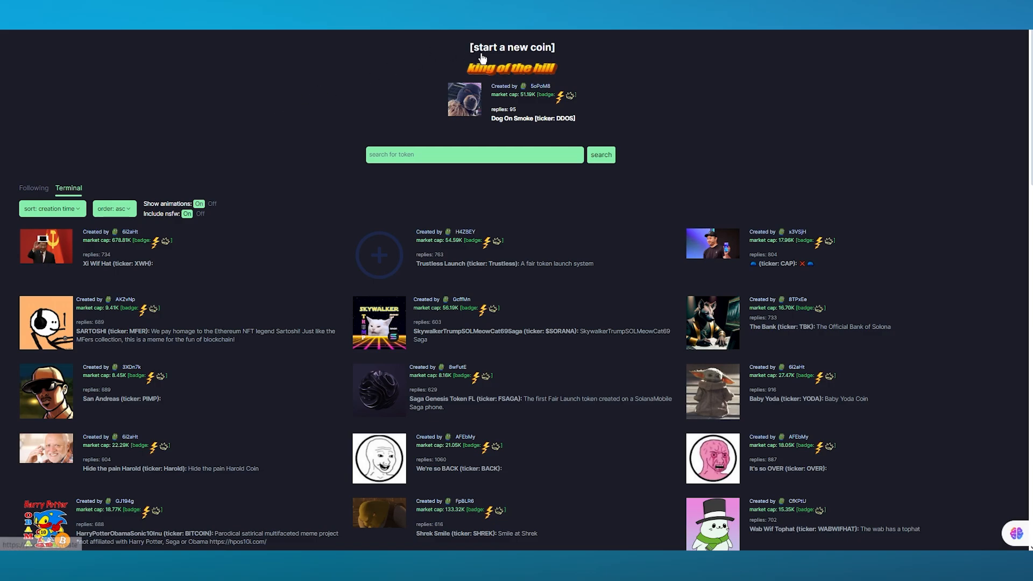
# Step: Start a new coin with name Forever Myth and ticker myth
pyautogui.click(511, 47)
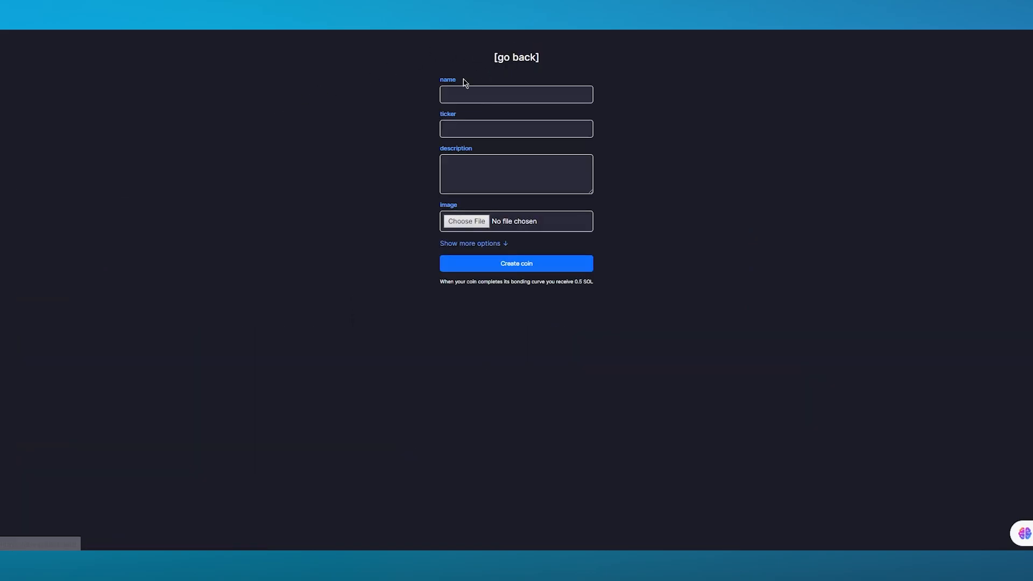
pyautogui.click(516, 95)
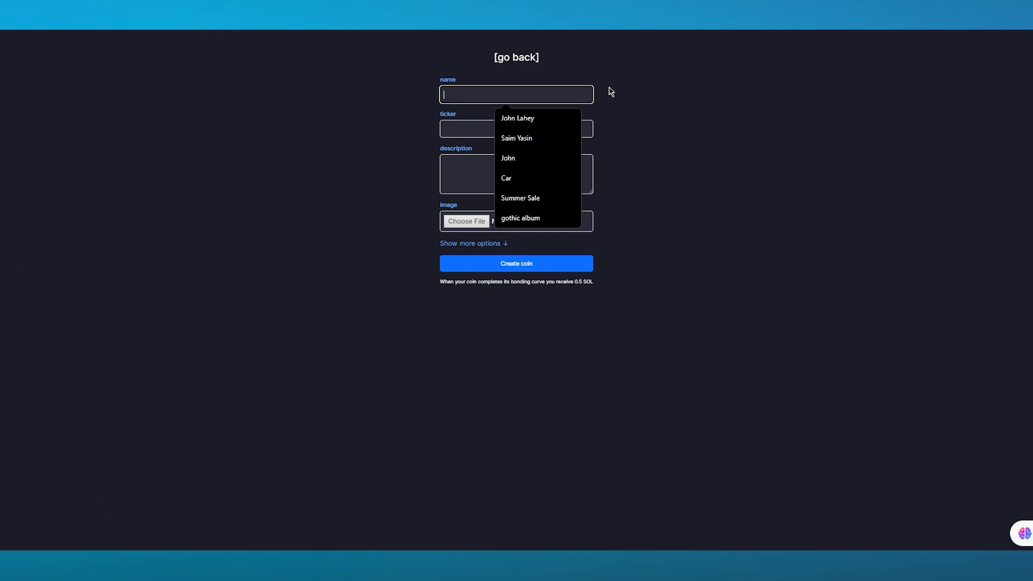
pyautogui.write('Forever')
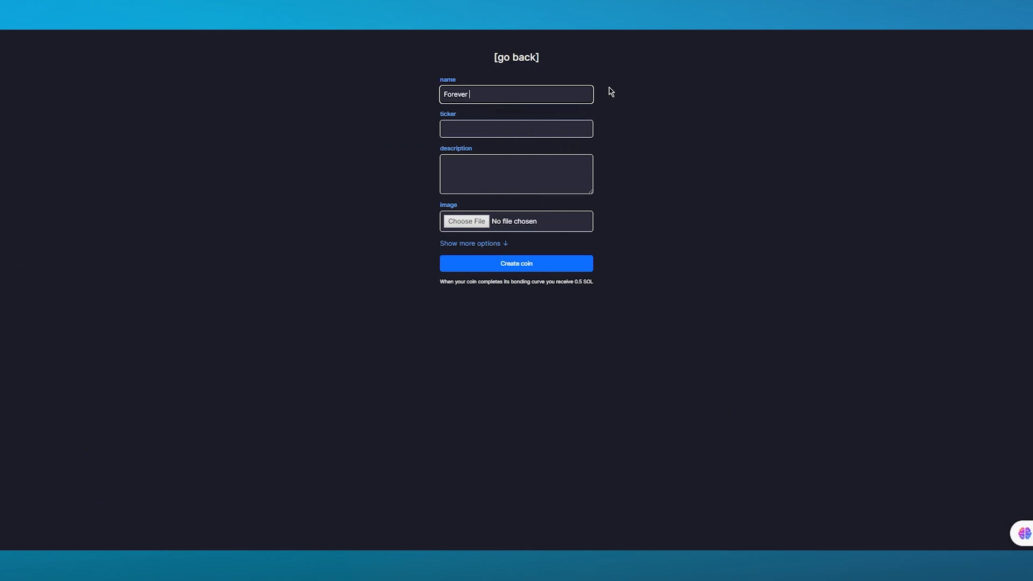
pyautogui.write('Myth')
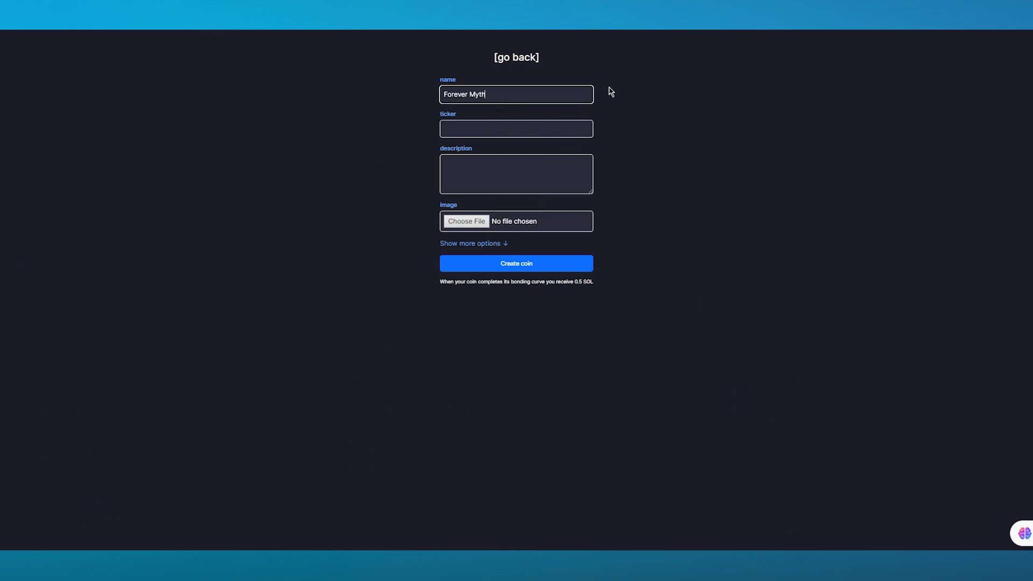
pyautogui.click(515, 128)
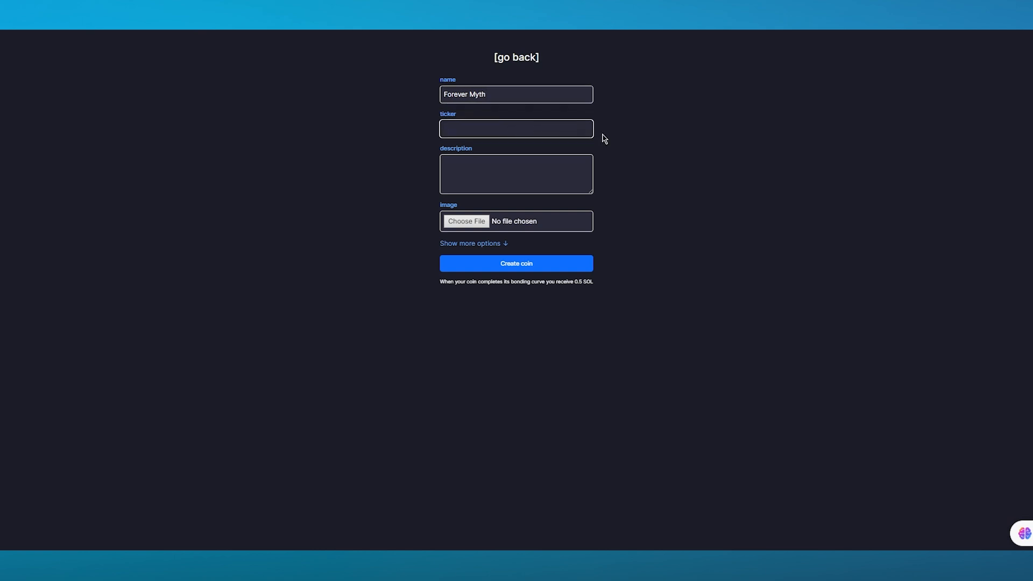
pyautogui.write('myth')
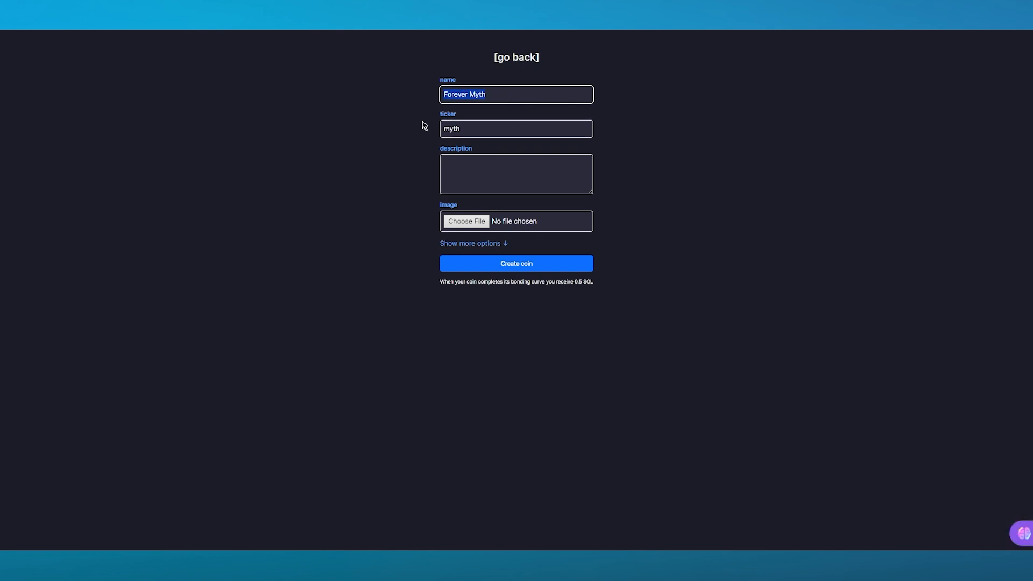
# Step: Describe the coin as 'This token is the abyss of the galaxy'
pyautogui.click(515, 175)
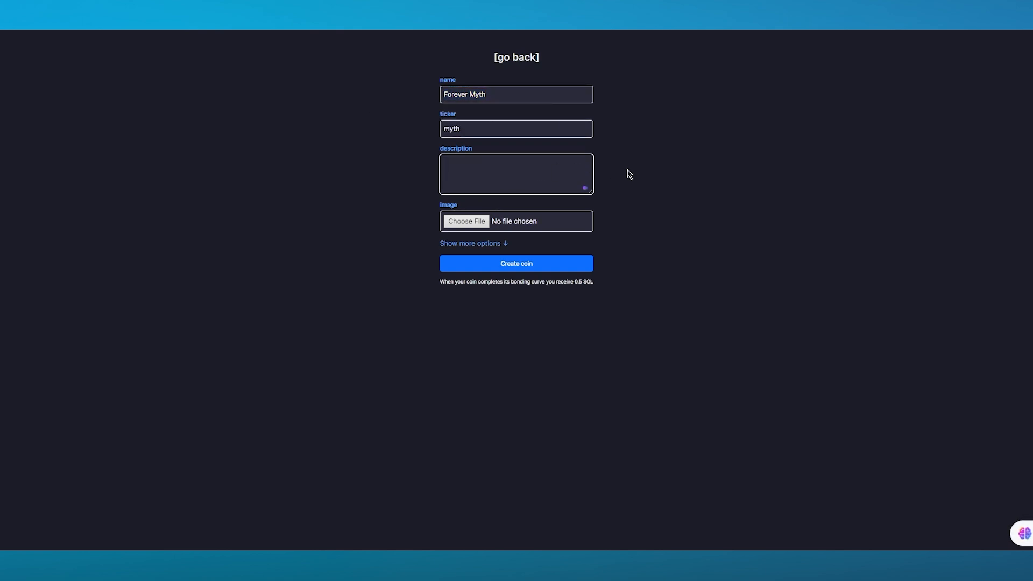
pyautogui.write('This token')
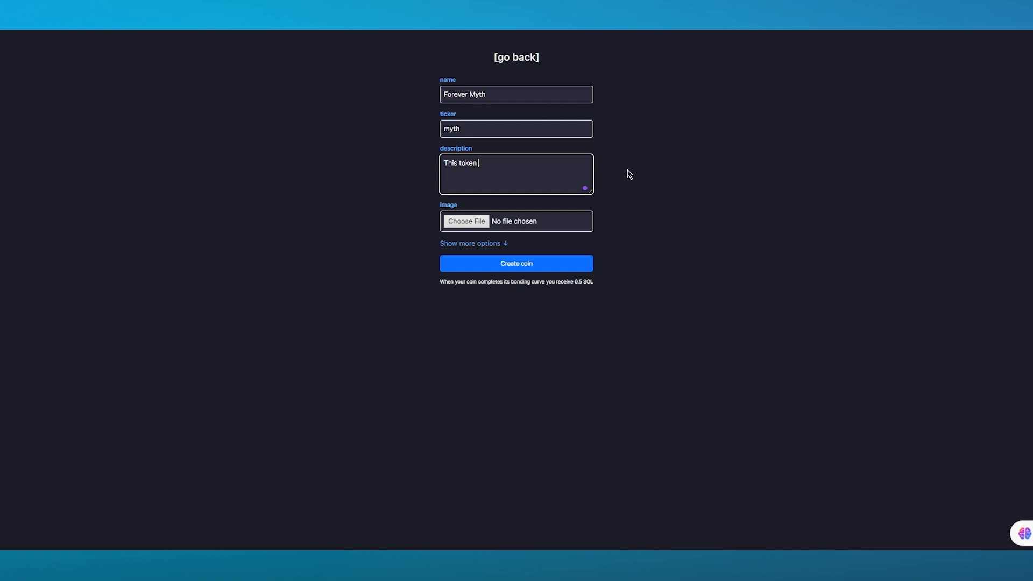
pyautogui.write('is th')
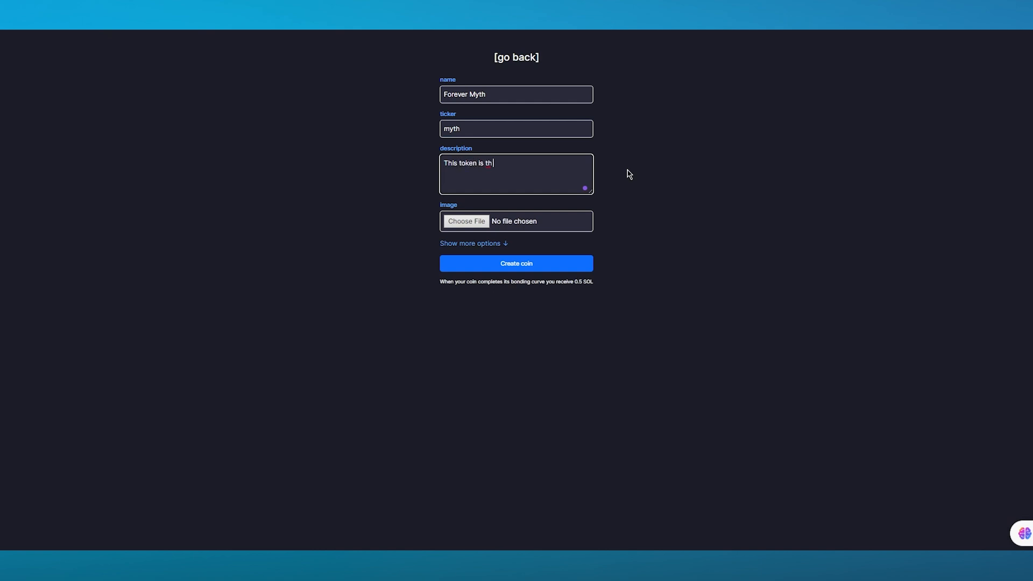
pyautogui.write('abyss of the galaxy')
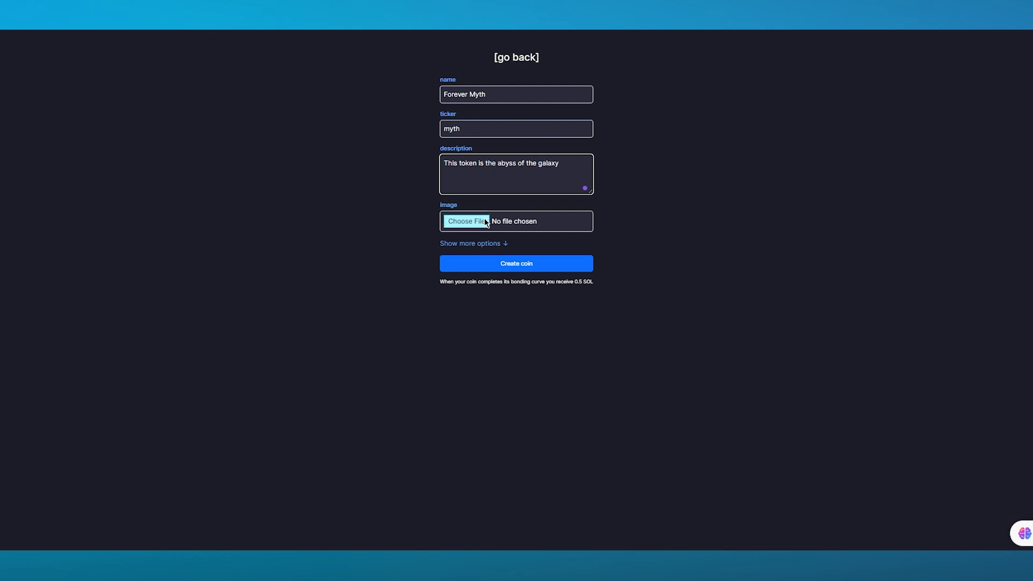
# Step: Attach image-remove…eview (17).png from File Explorer as the coin image
pyautogui.click(467, 220)
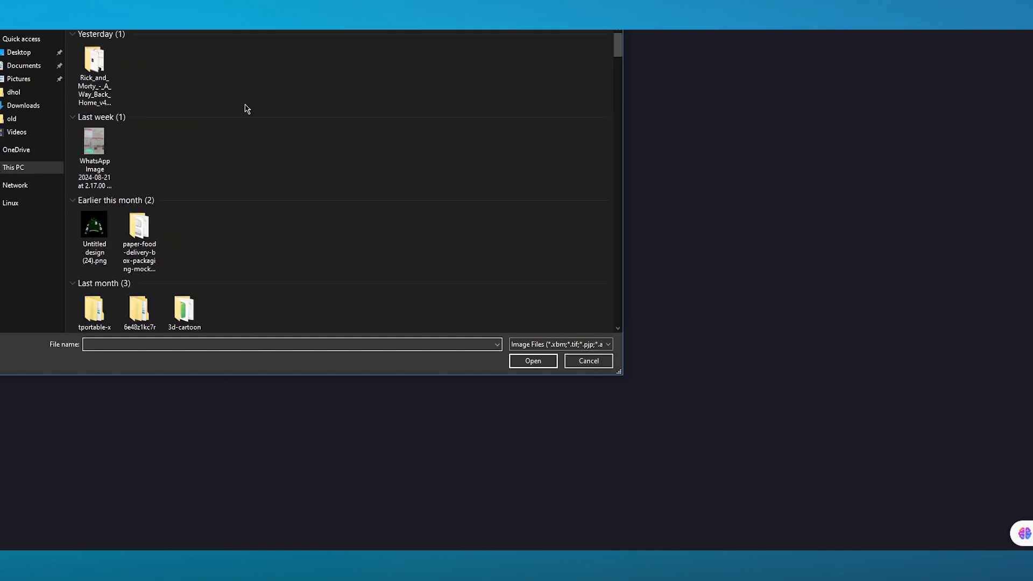
pyautogui.scroll(-3)
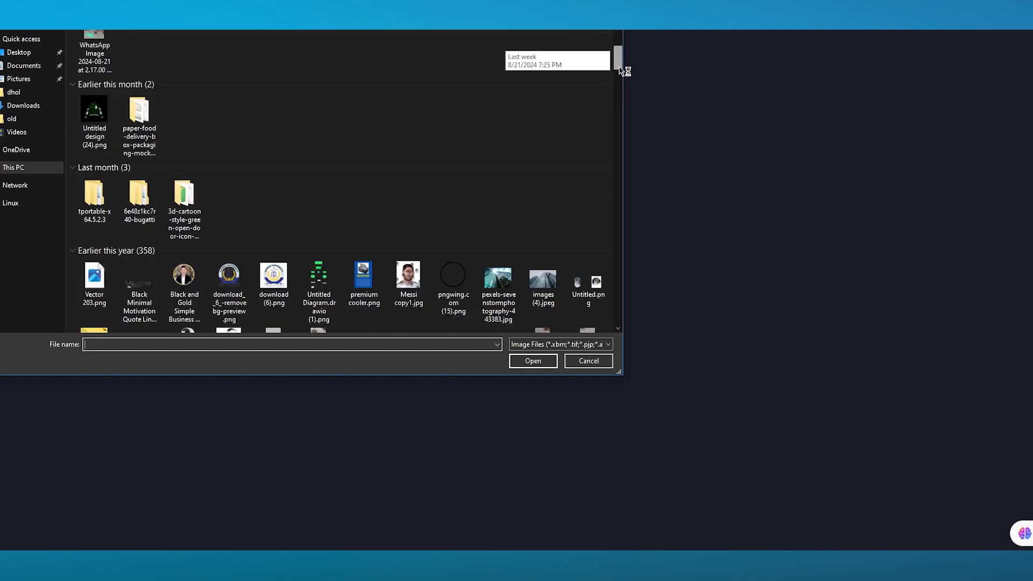
pyautogui.scroll(-3)
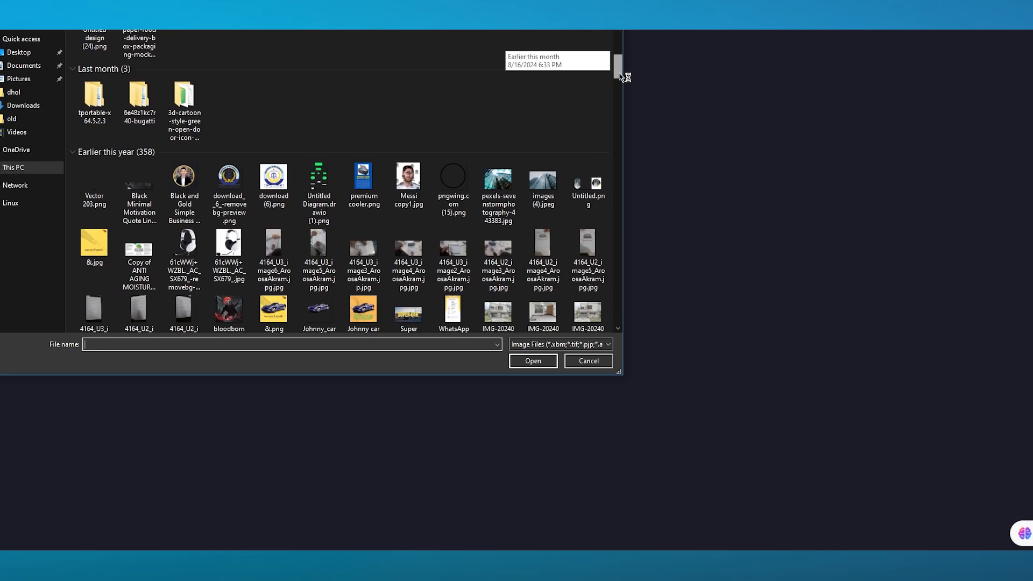
pyautogui.scroll(-3)
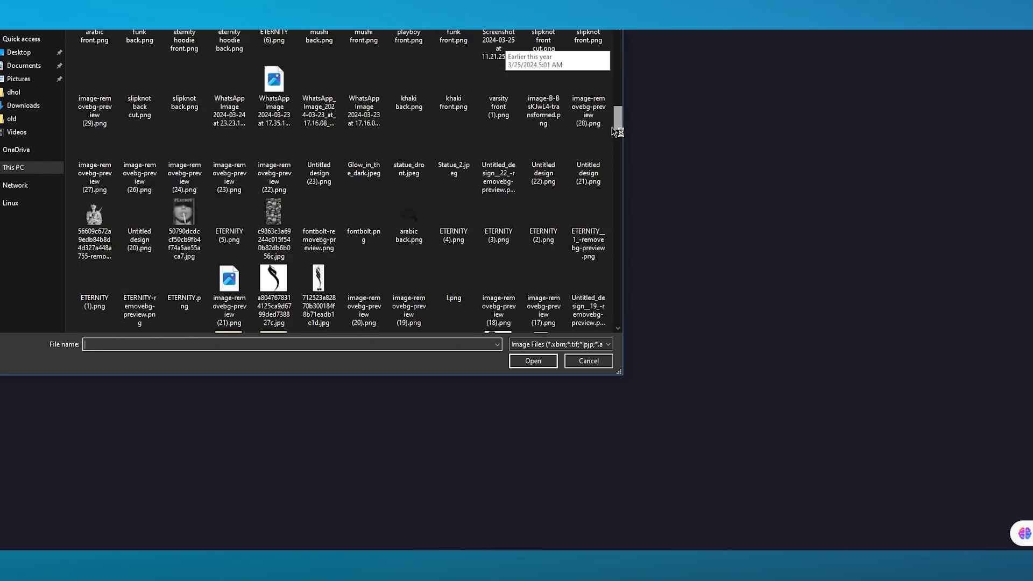
pyautogui.scroll(3)
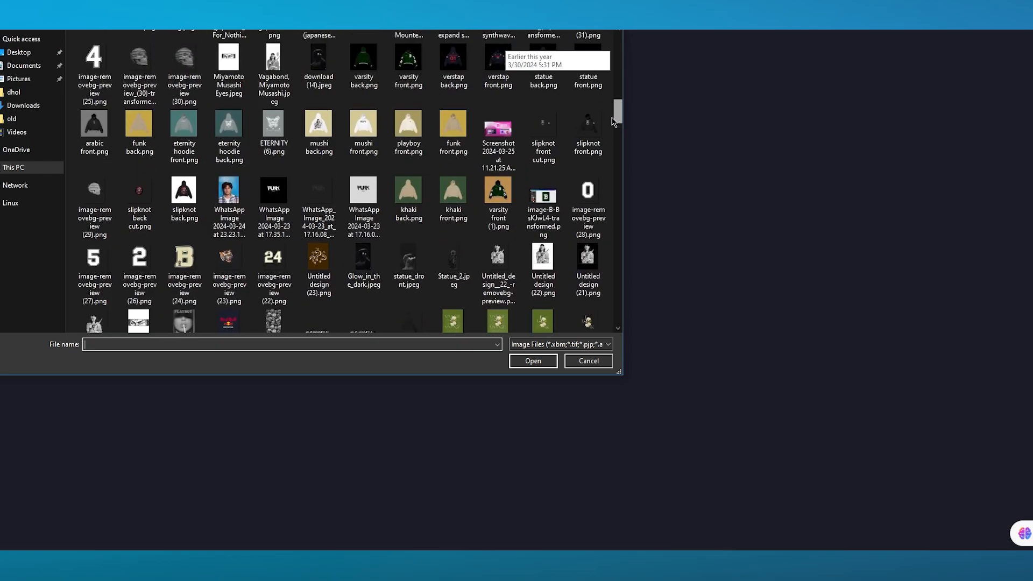
pyautogui.scroll(-3)
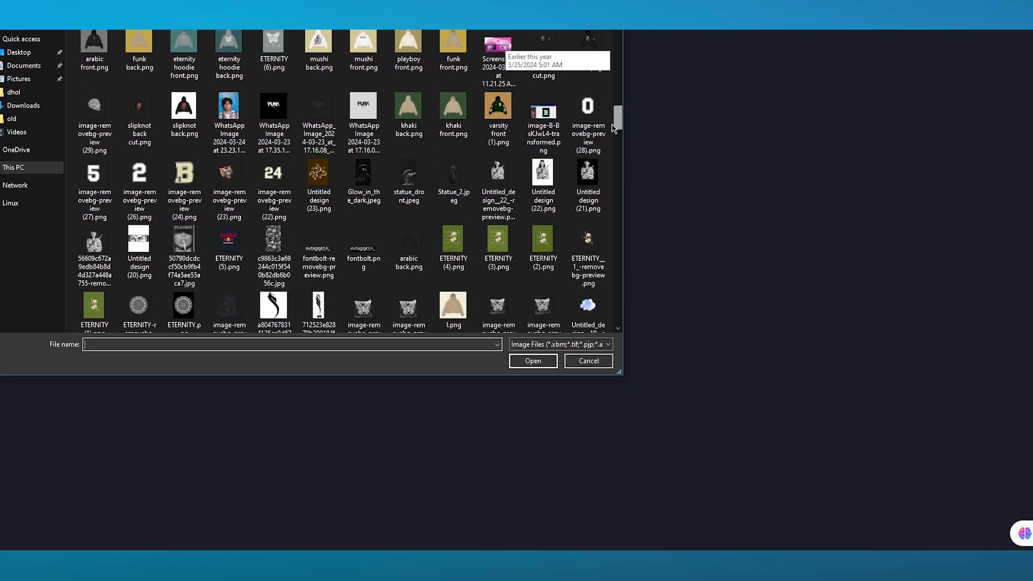
pyautogui.scroll(-3)
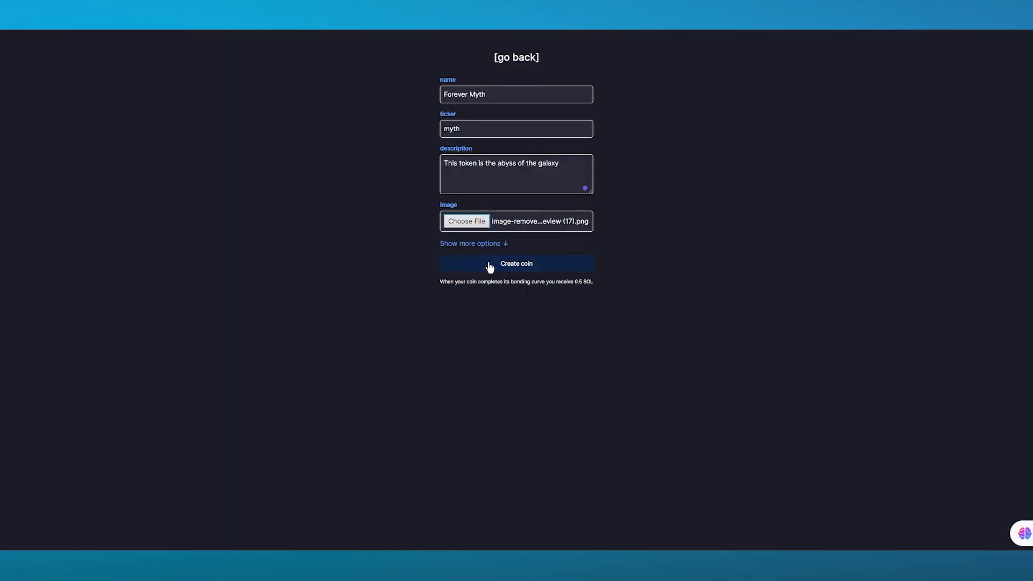
# Step: Attempt Create coin, reveal the optional social link fields, then go back to the coin list
pyautogui.click(515, 264)
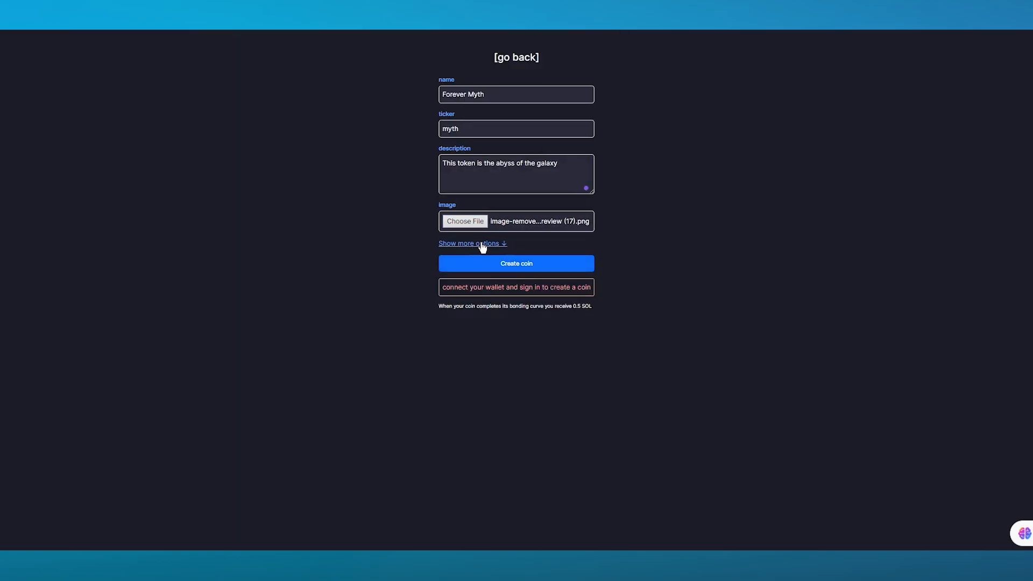
pyautogui.click(468, 243)
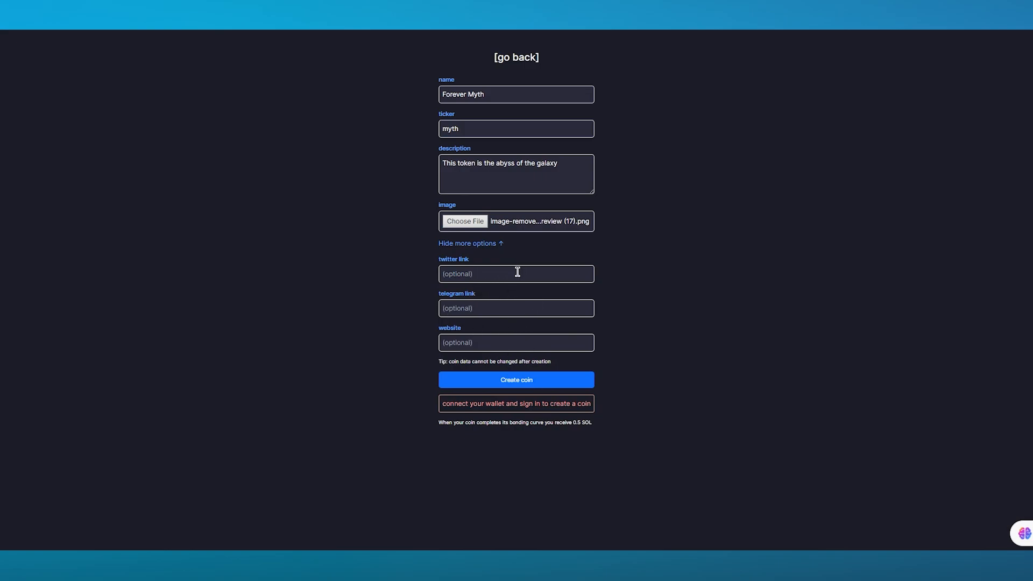
pyautogui.moveTo(630, 249)
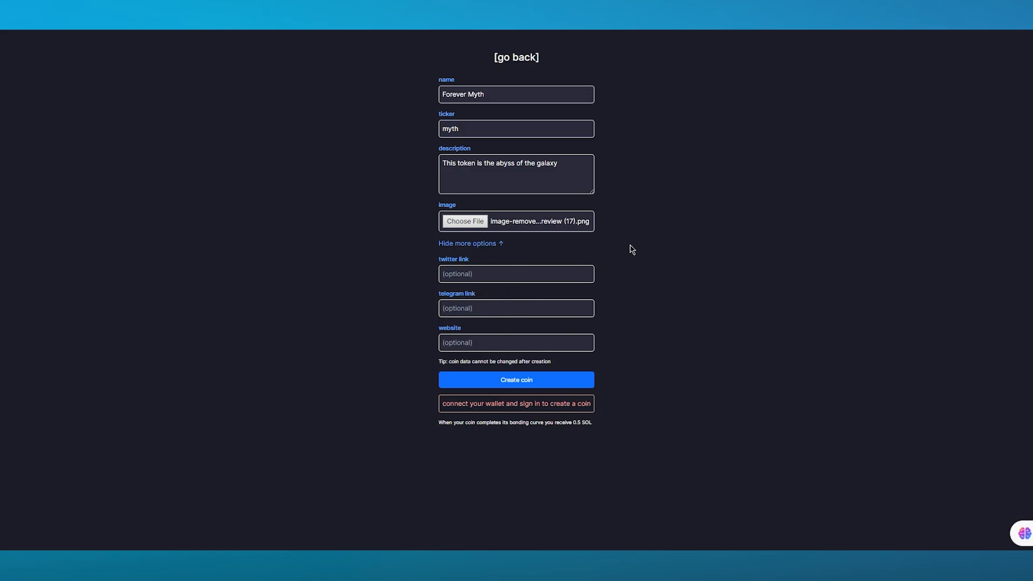
pyautogui.moveTo(521, 339)
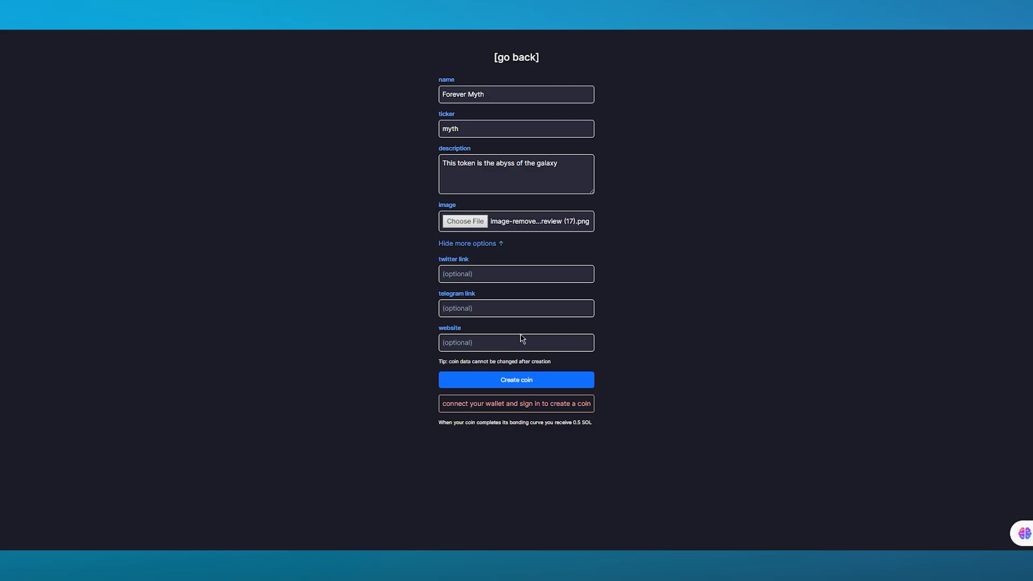
pyautogui.moveTo(594, 413)
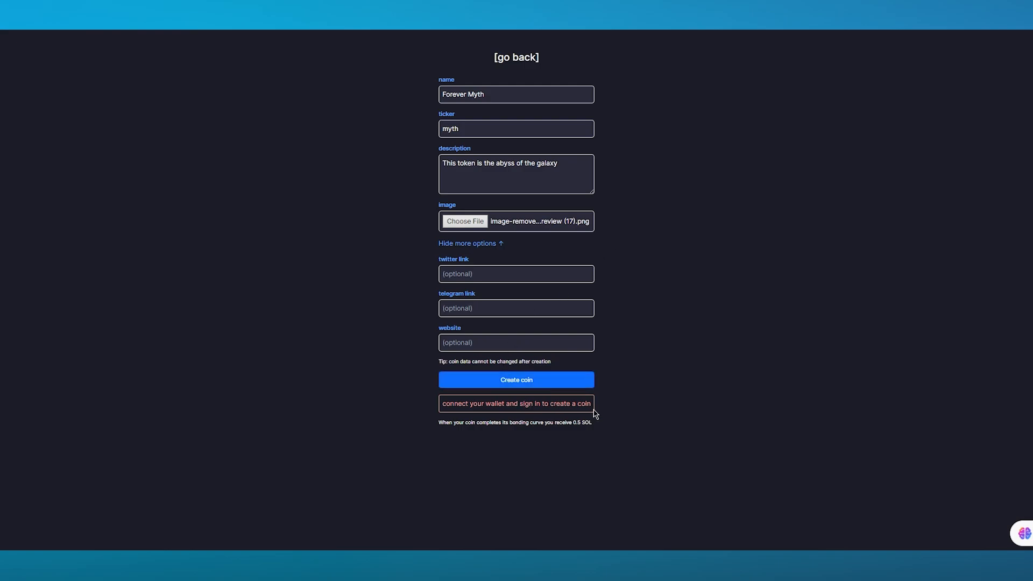
pyautogui.moveTo(648, 349)
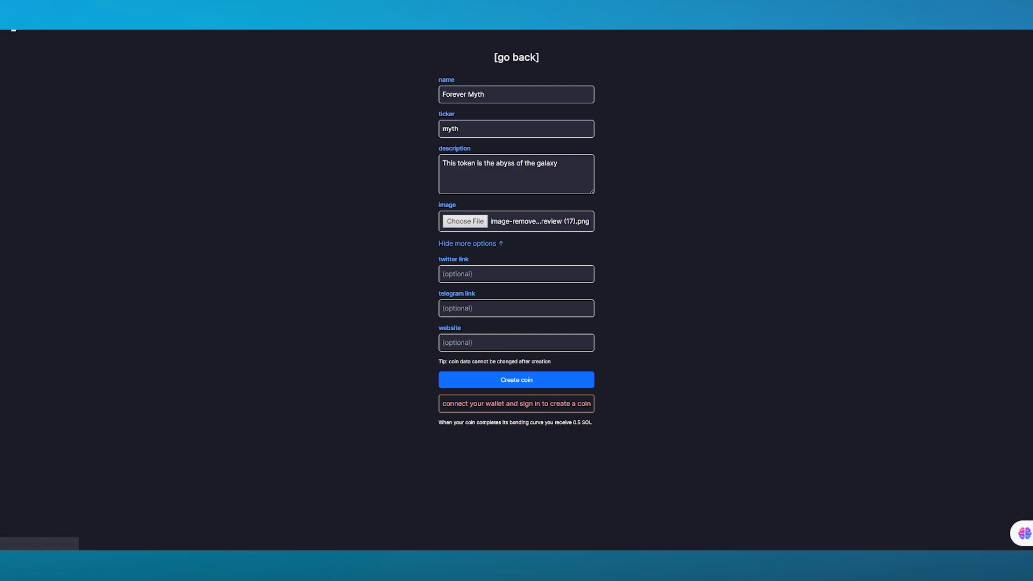
pyautogui.click(515, 57)
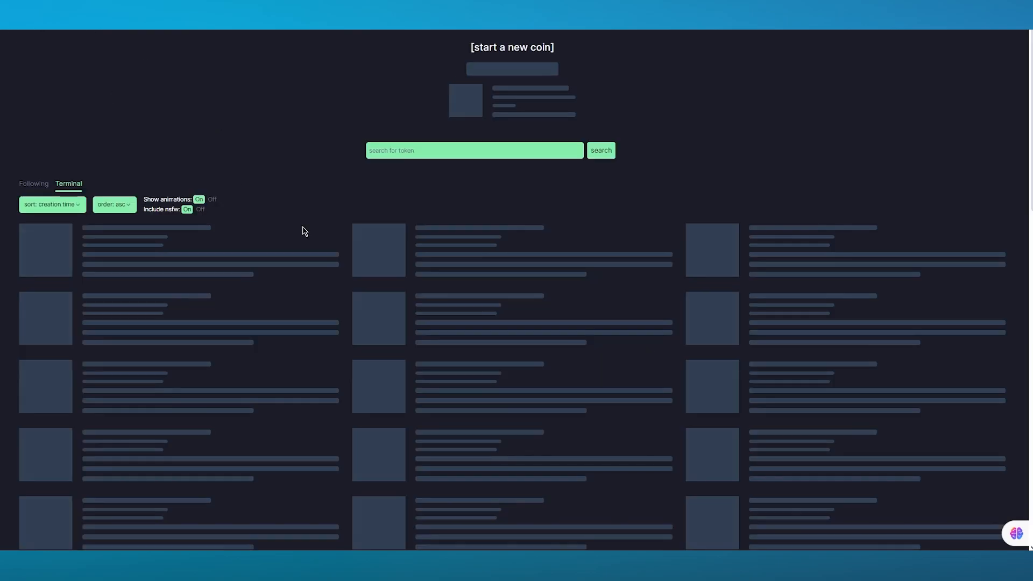